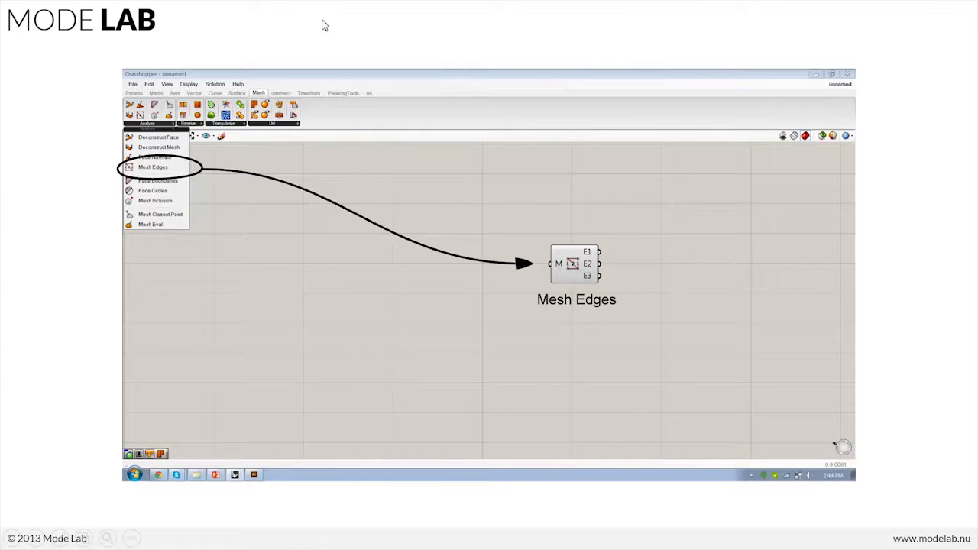
pyautogui.moveTo(354, 54)
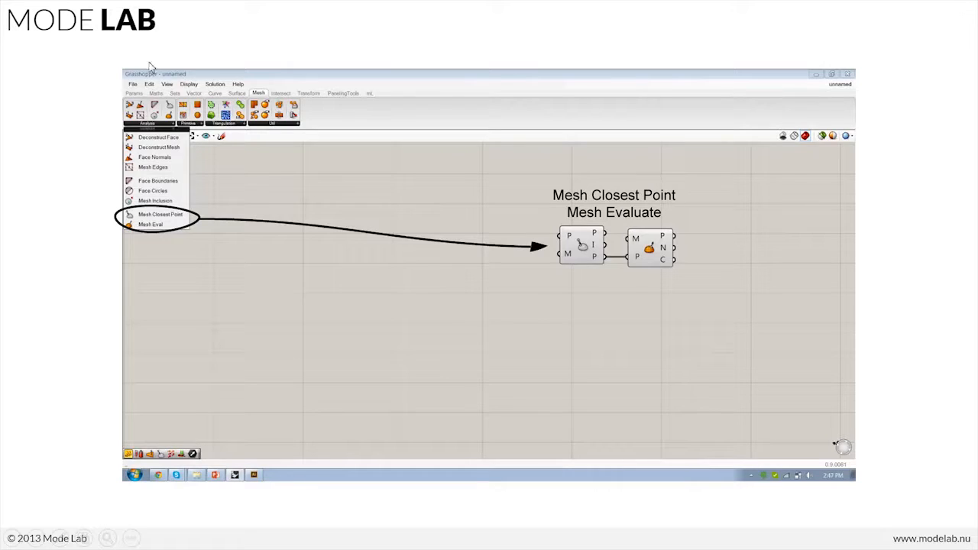
pyautogui.moveTo(115, 69)
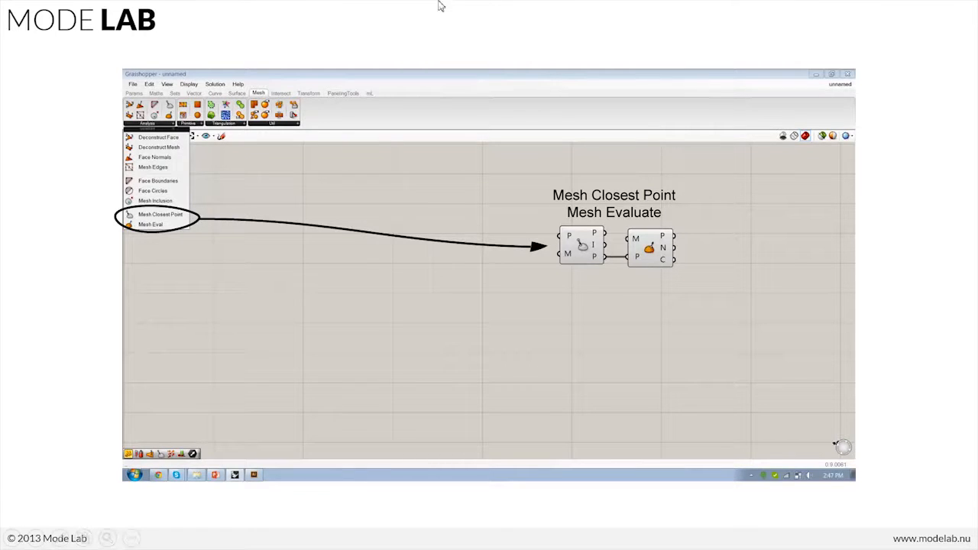
pyautogui.moveTo(706, 168)
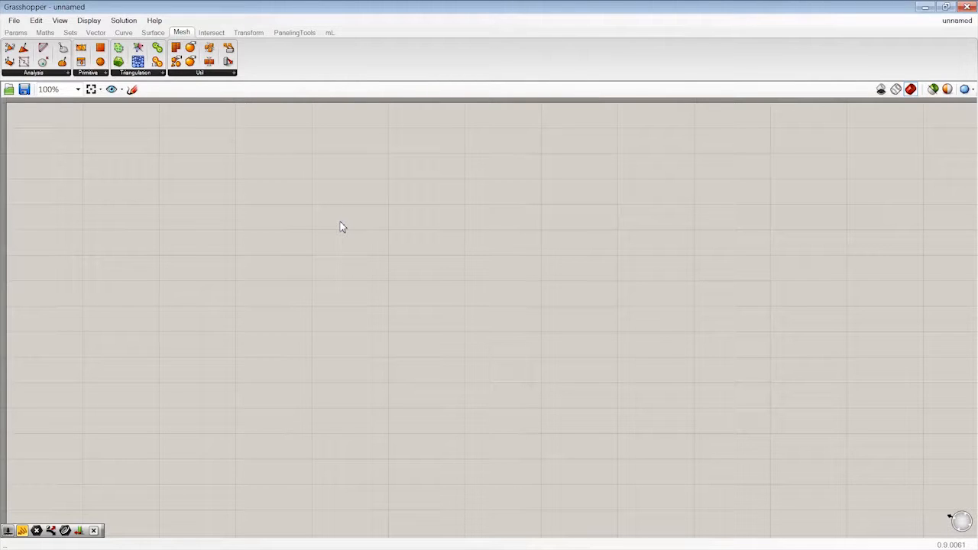
pyautogui.moveTo(339, 47)
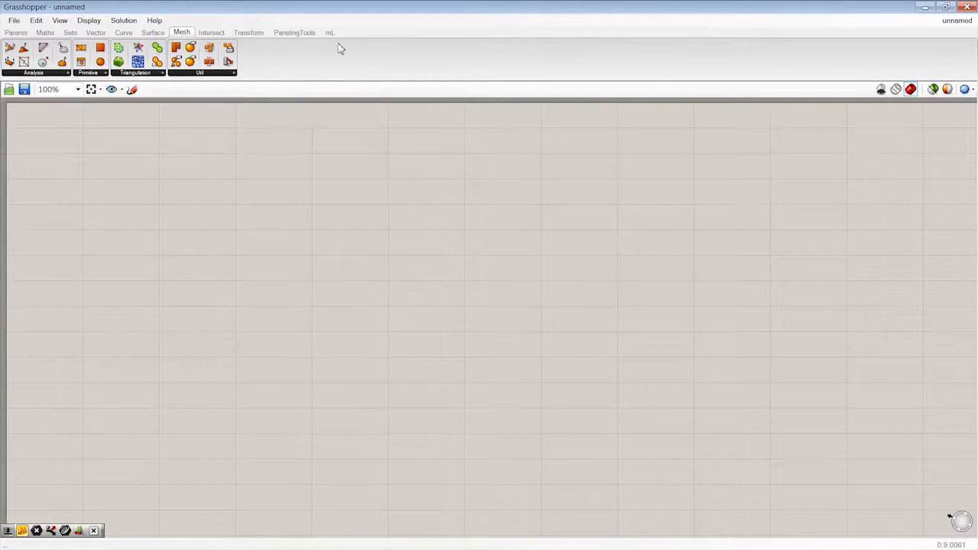
pyautogui.moveTo(100, 76)
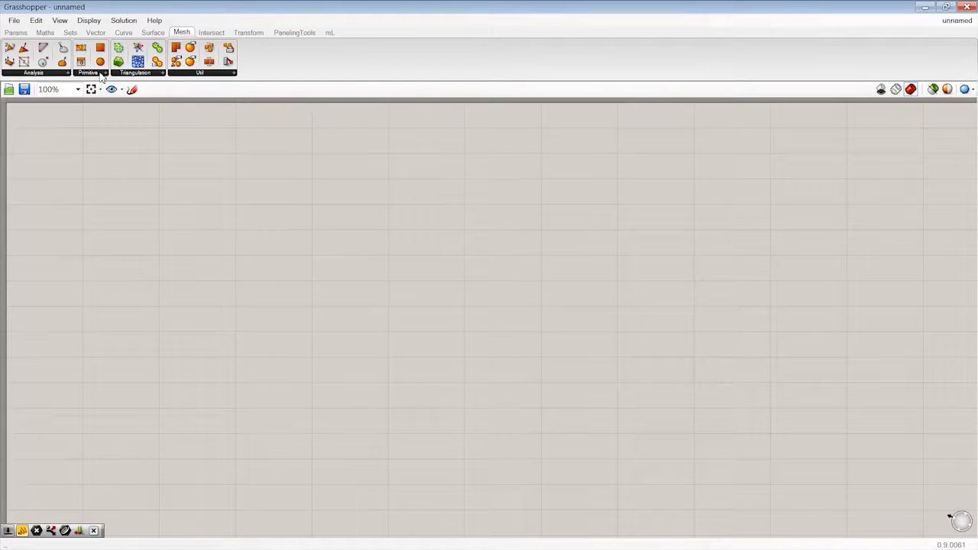
# - Place Mesh Sphere Ex from the Mesh > Primitive list, previewing a sphere in Rhino
pyautogui.click(89, 74)
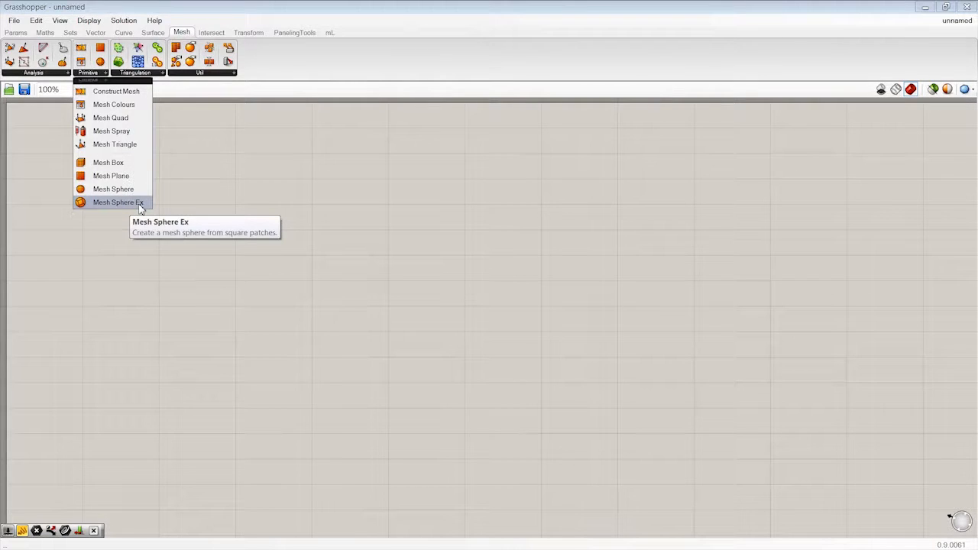
pyautogui.moveTo(136, 206)
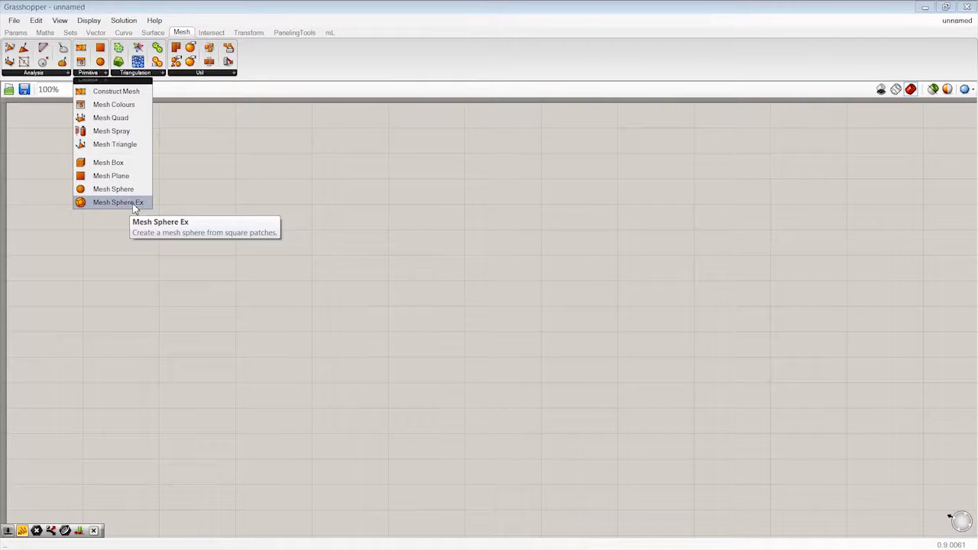
pyautogui.click(119, 201)
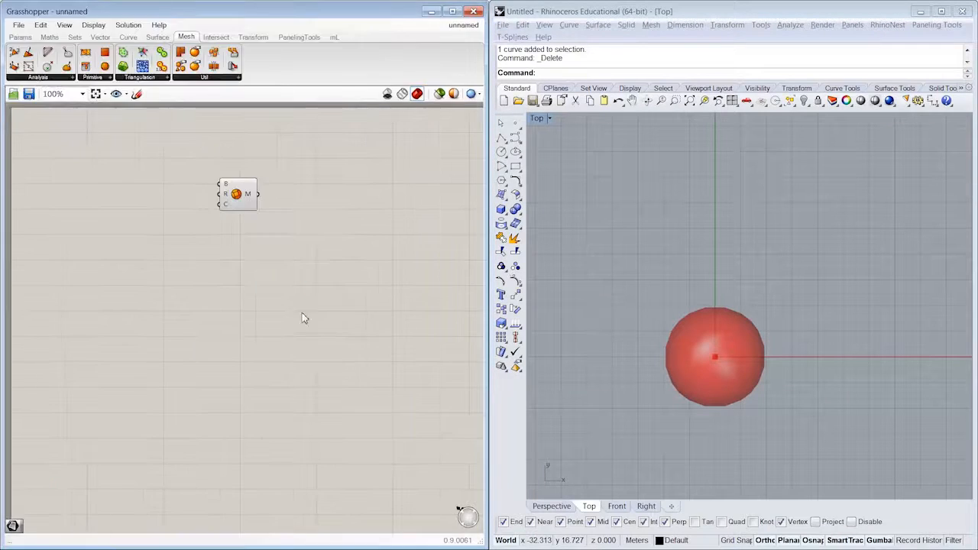
pyautogui.scroll(3)
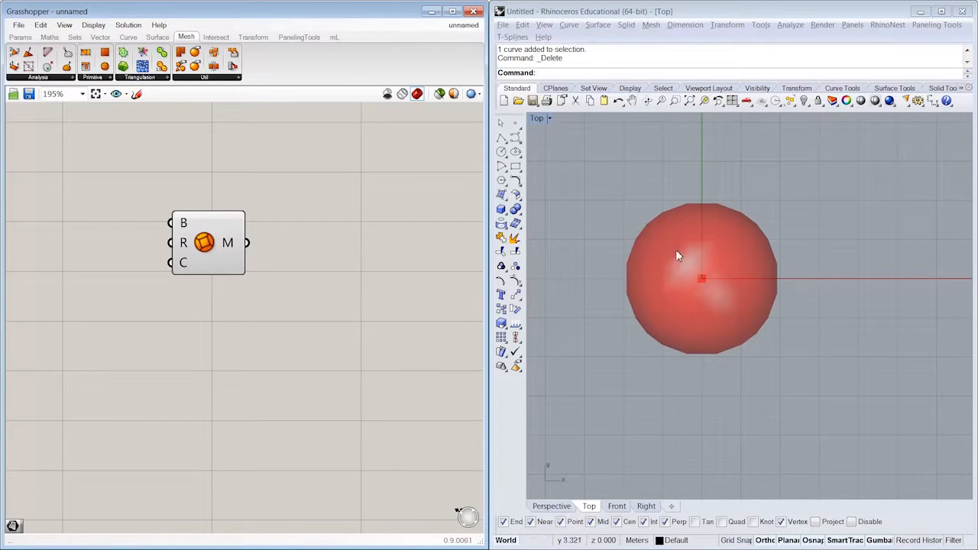
pyautogui.moveTo(658, 232)
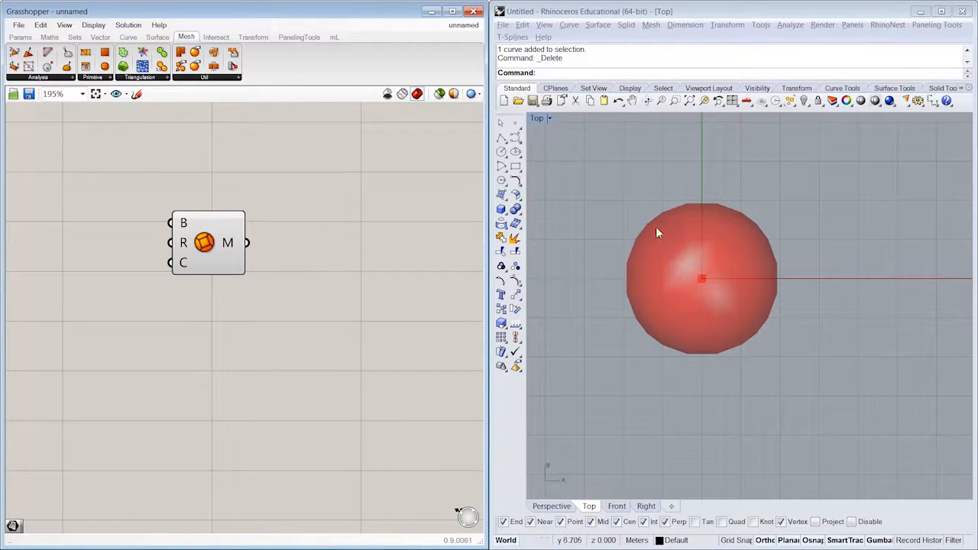
pyautogui.moveTo(696, 283)
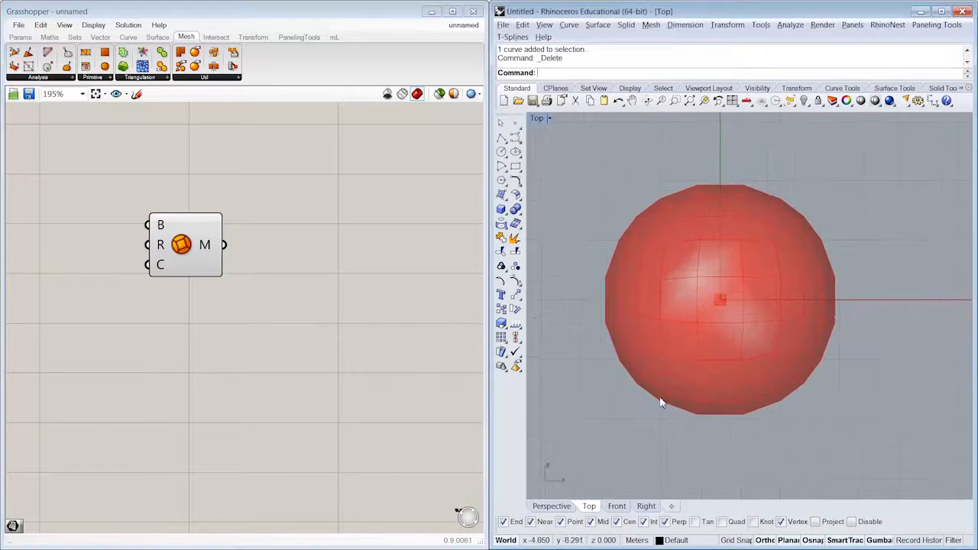
# - Weld the sphere mesh with Weld Mesh and turn off the sphere component's own preview
pyautogui.click(550, 506)
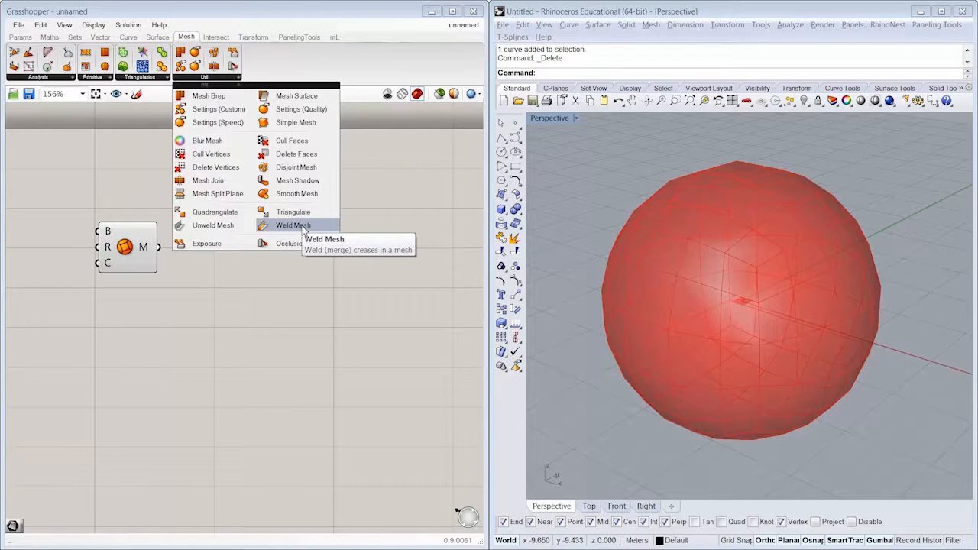
pyautogui.click(294, 225)
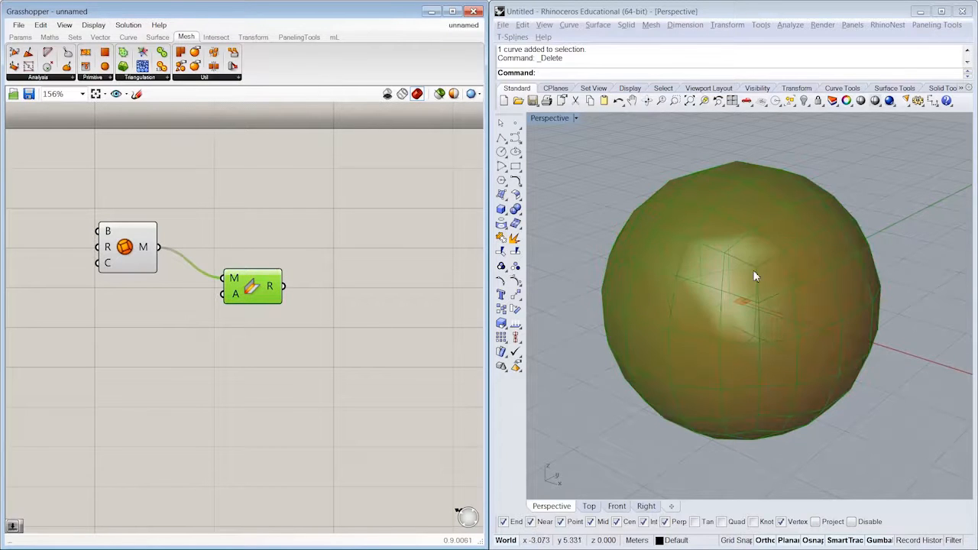
pyautogui.rightClick(125, 248)
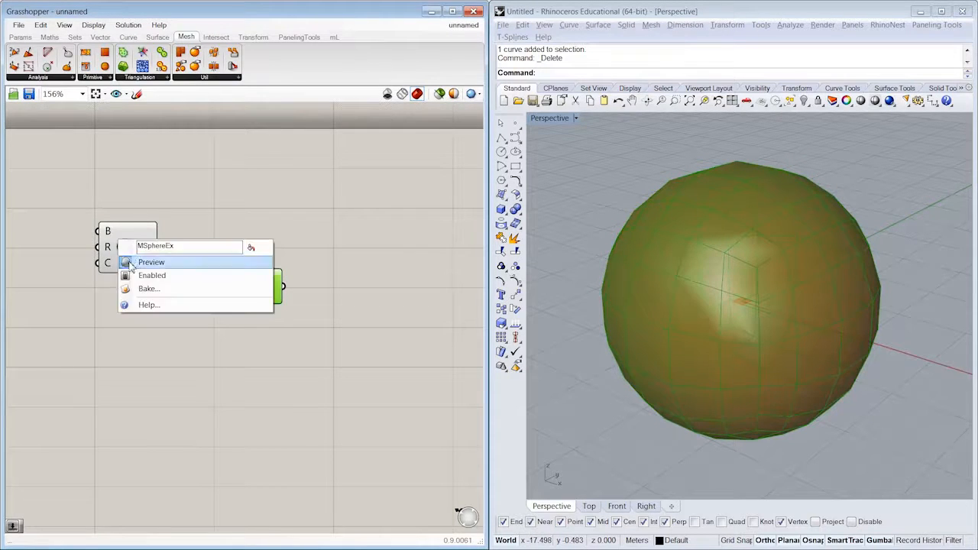
pyautogui.click(152, 263)
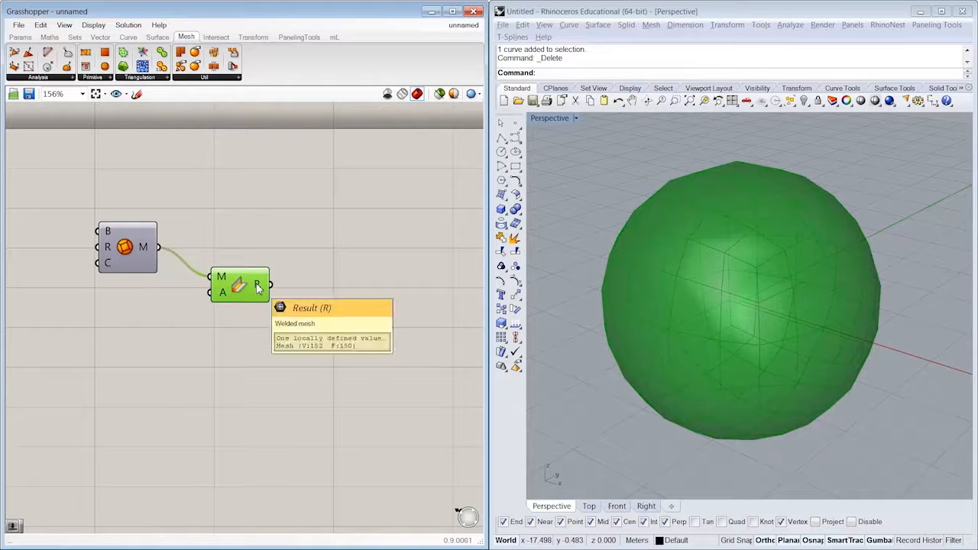
pyautogui.moveTo(710, 290)
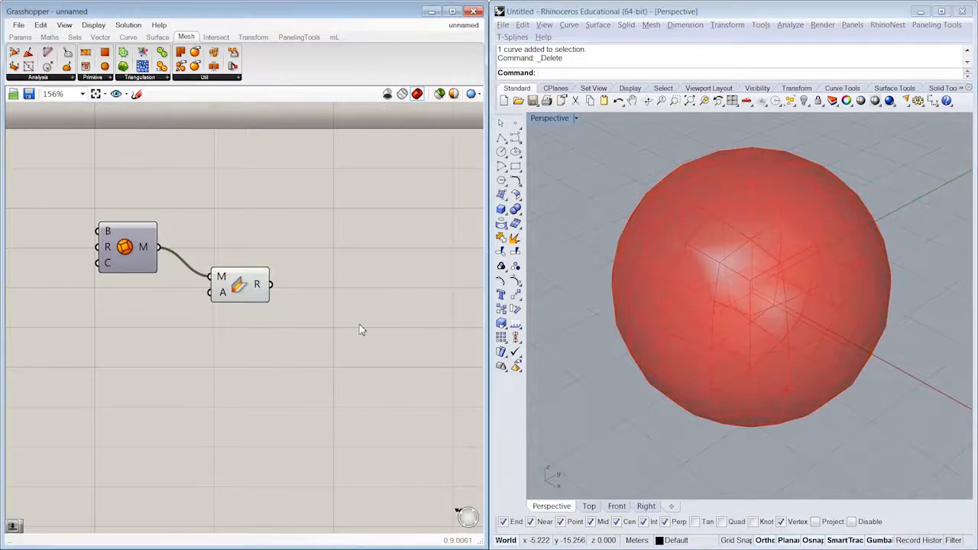
# - Place a single Rhino point beside the sphere, undoing its accidental move
pyautogui.moveTo(748, 306); pyautogui.dragTo(684, 247)
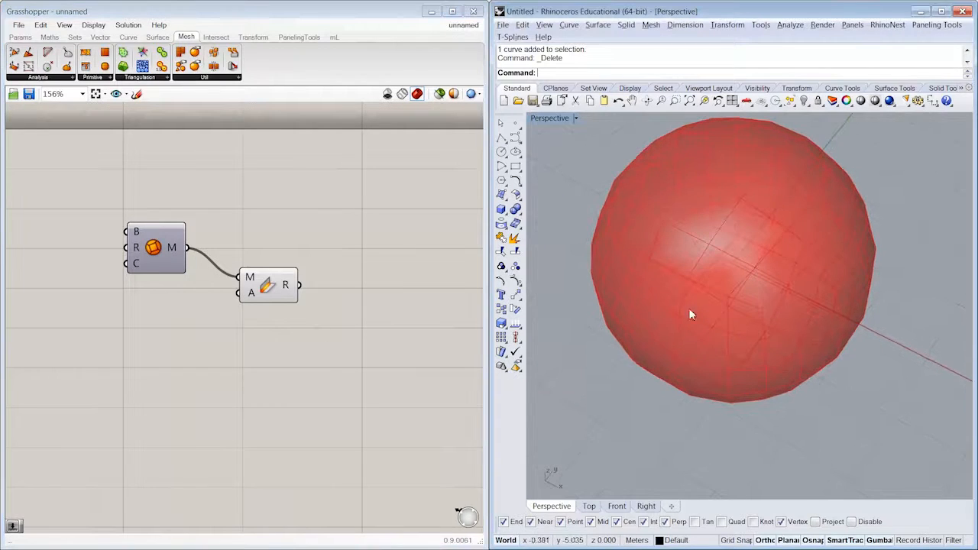
pyautogui.scroll(-3)
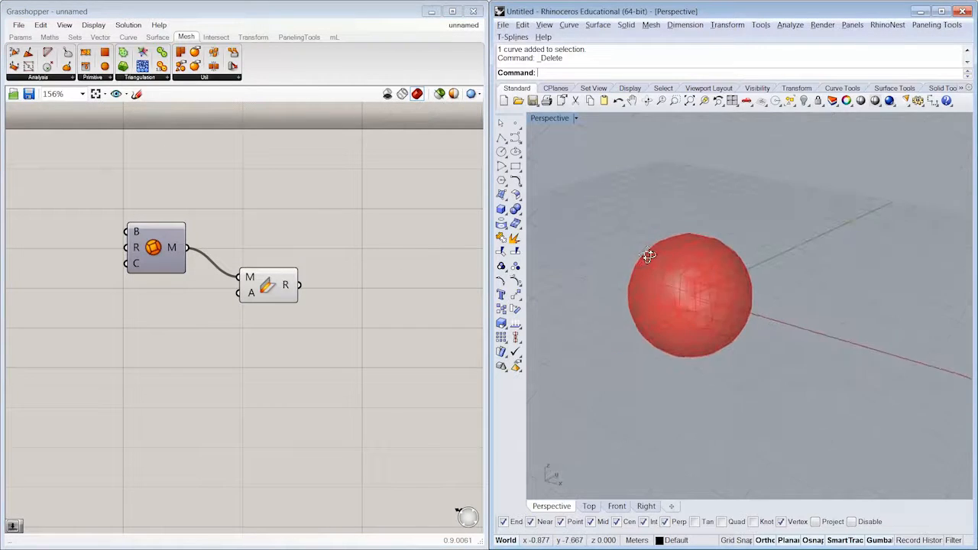
pyautogui.click(516, 125)
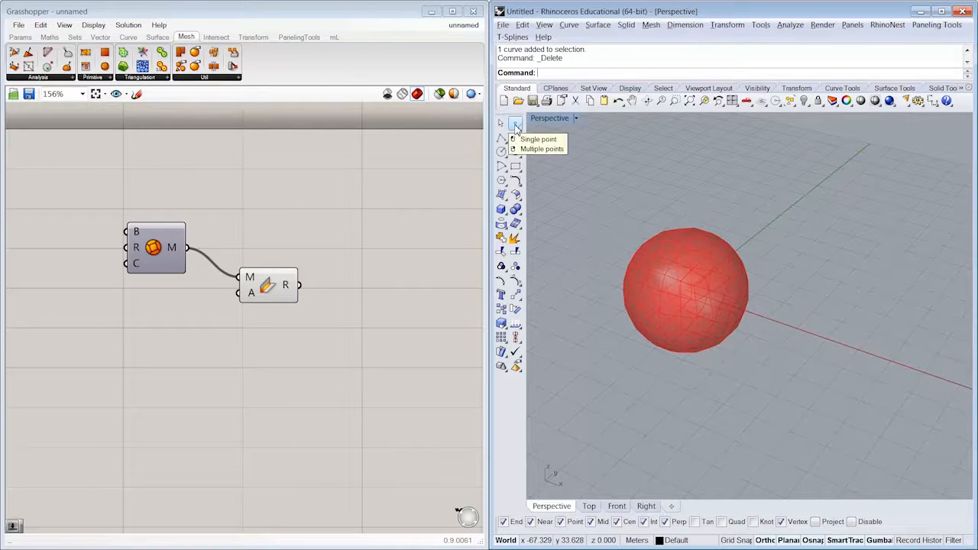
pyautogui.click(537, 139)
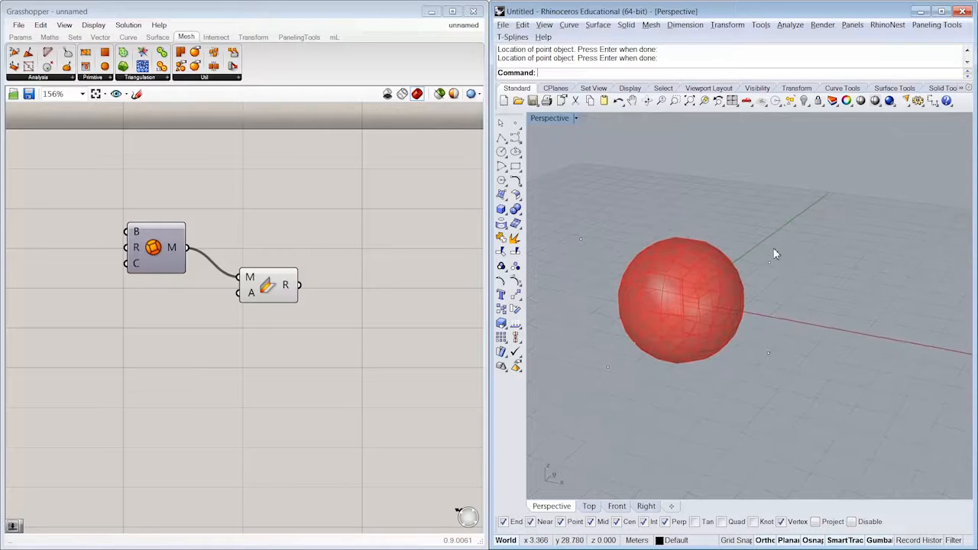
pyautogui.click(680, 298)
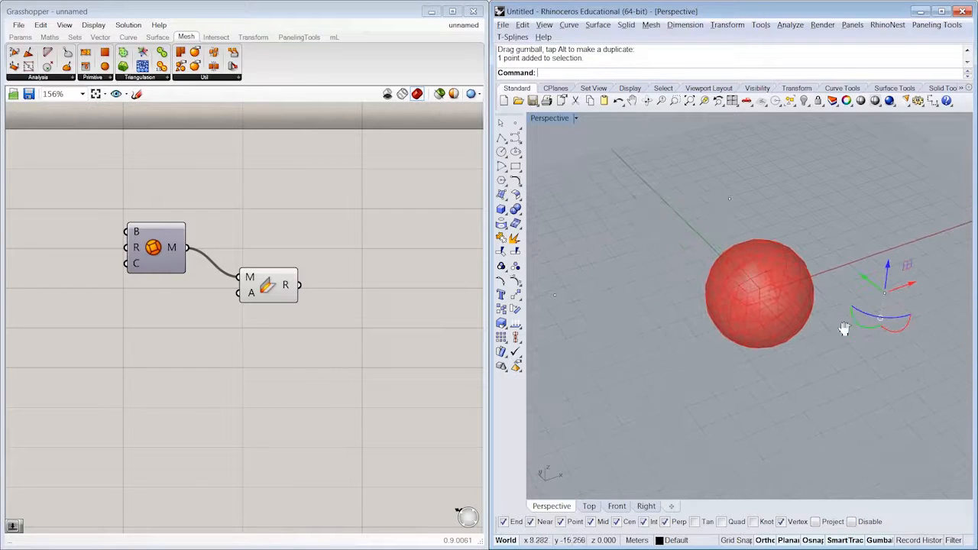
pyautogui.press('ctrl+z')
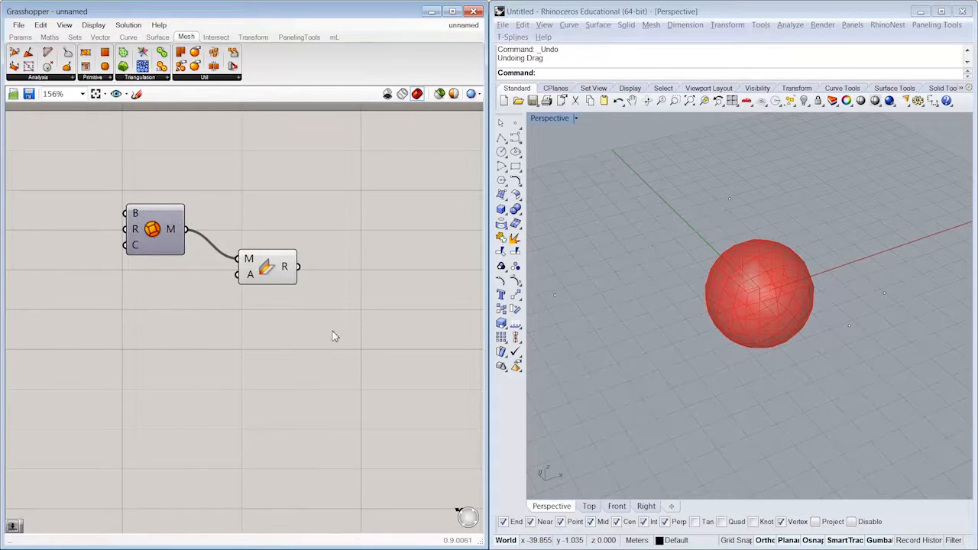
pyautogui.moveTo(557, 301)
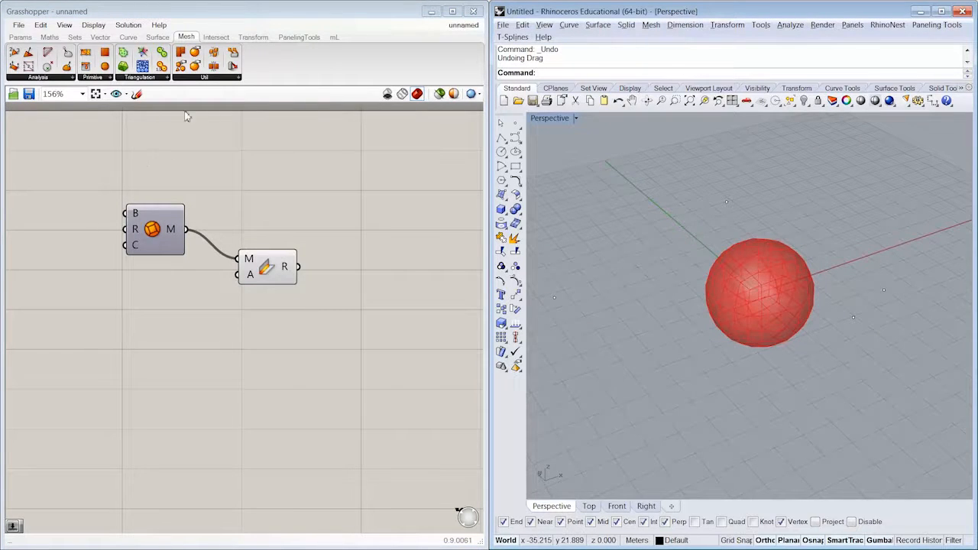
# - Feed the welded mesh into Mesh Closest Point and reference multiple Rhino points in a Point parameter
pyautogui.click(38, 76)
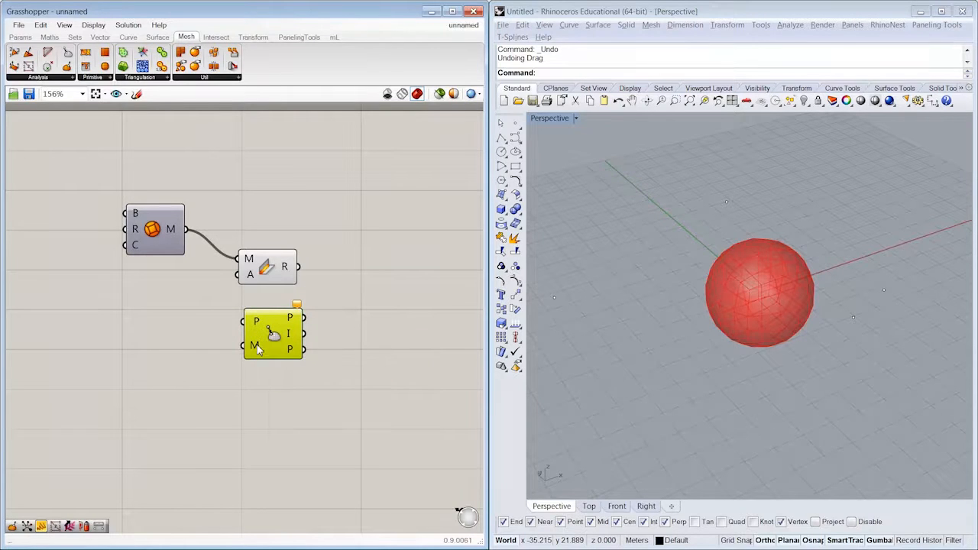
pyautogui.moveTo(272, 333); pyautogui.dragTo(282, 168)
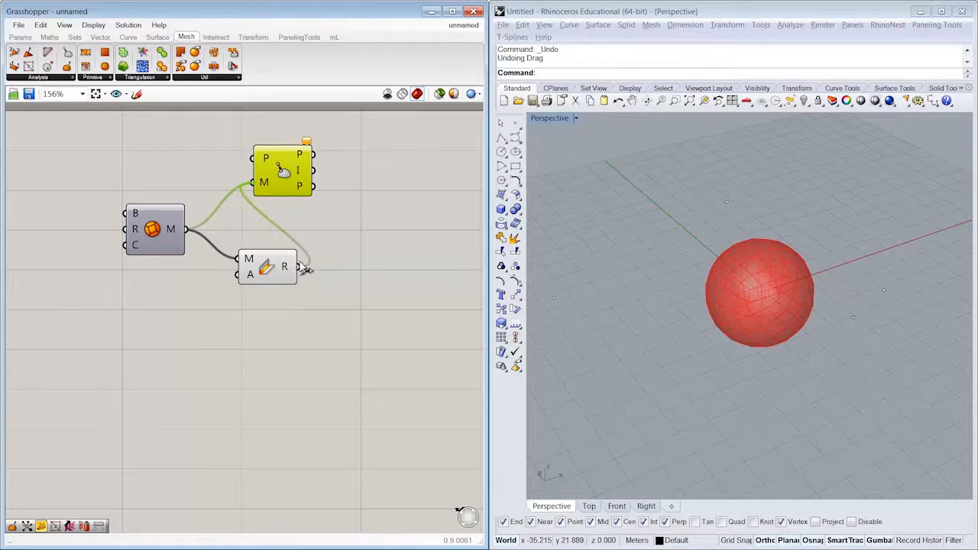
pyautogui.moveTo(283, 168); pyautogui.dragTo(349, 189)
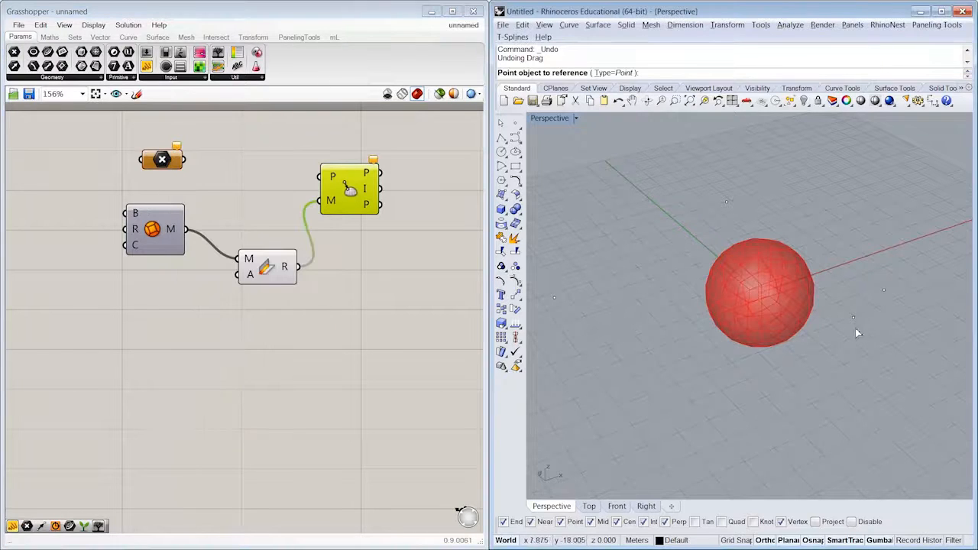
pyautogui.click(852, 317)
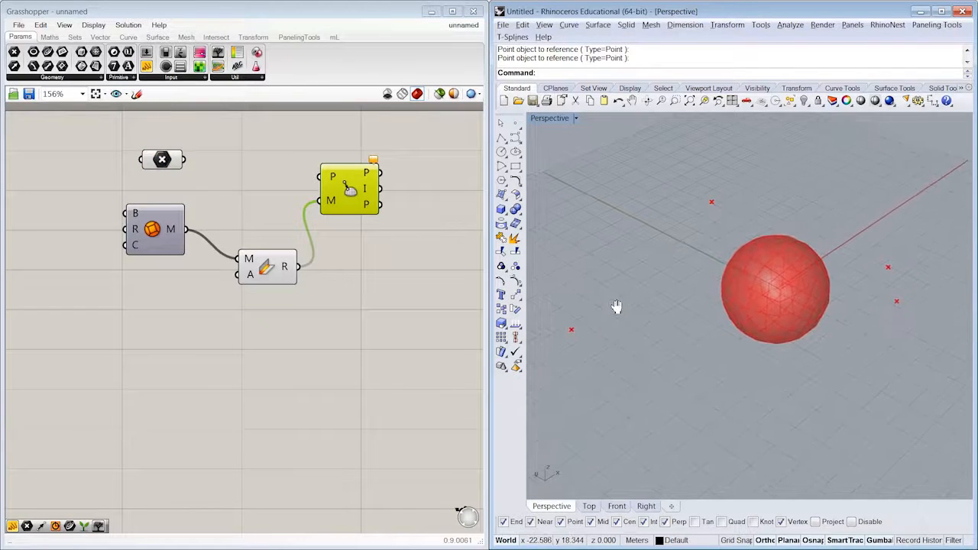
# - Set Preview Point Flavour to Cross in the Display menu
pyautogui.click(93, 24)
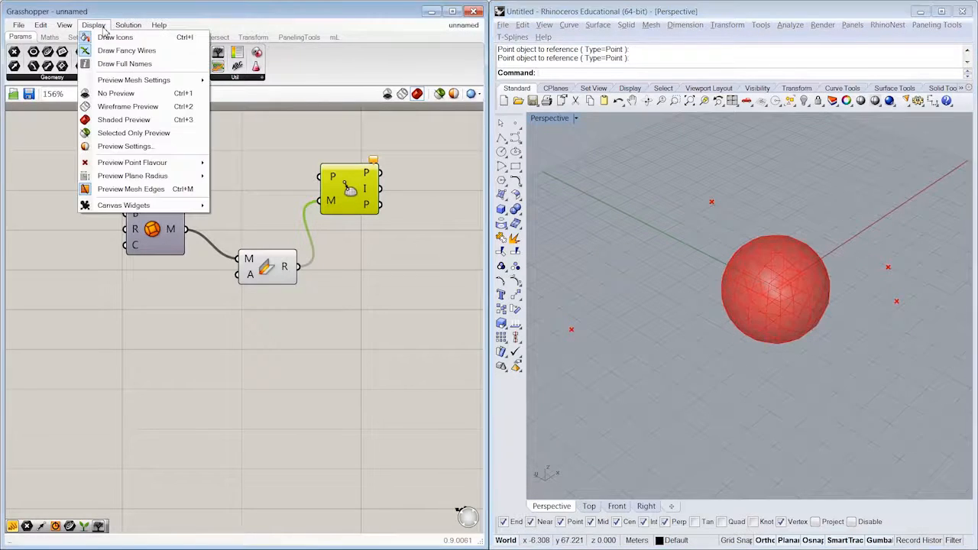
pyautogui.moveTo(132, 162)
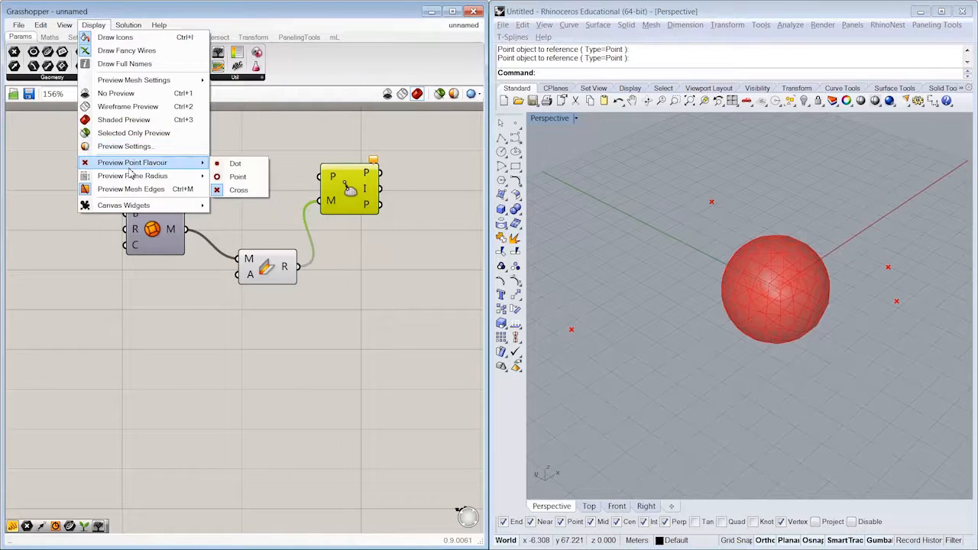
pyautogui.click(239, 189)
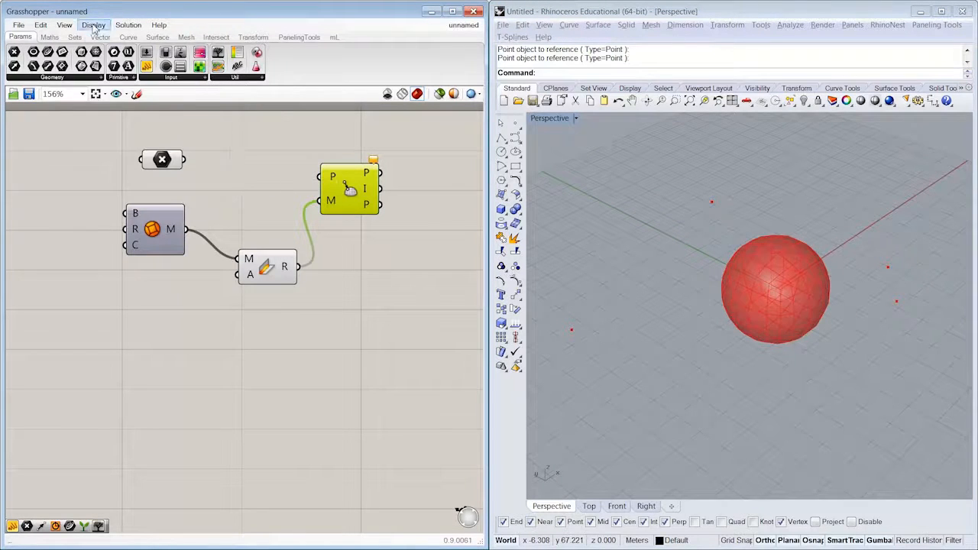
pyautogui.click(92, 25)
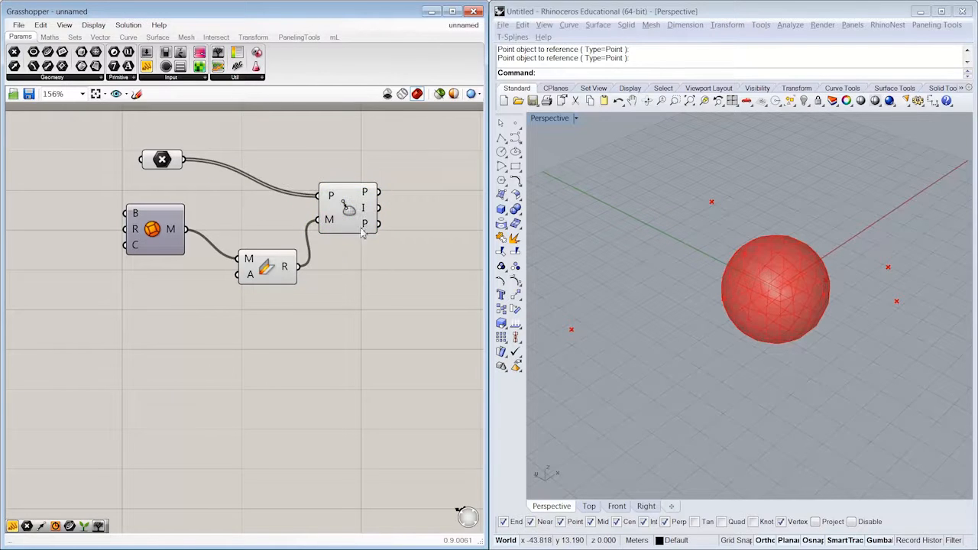
# - Preview the closest points on the sphere for the four referenced Rhino points
pyautogui.click(348, 208)
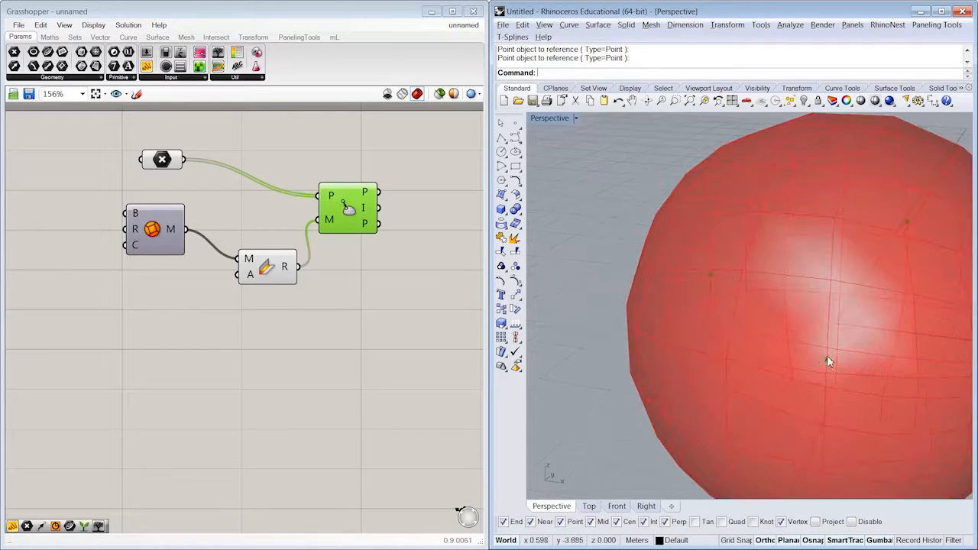
pyautogui.moveTo(831, 360); pyautogui.dragTo(684, 388)
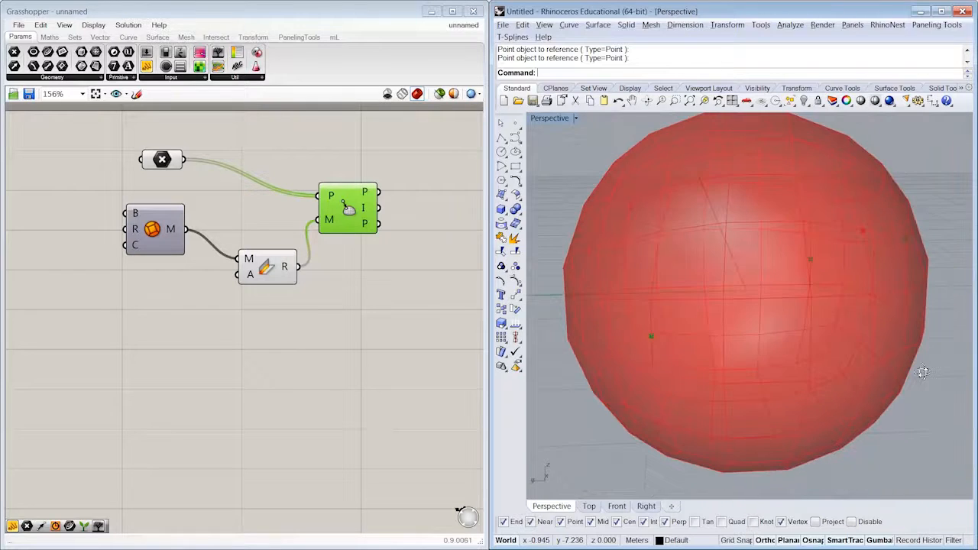
pyautogui.moveTo(923, 373); pyautogui.dragTo(849, 349)
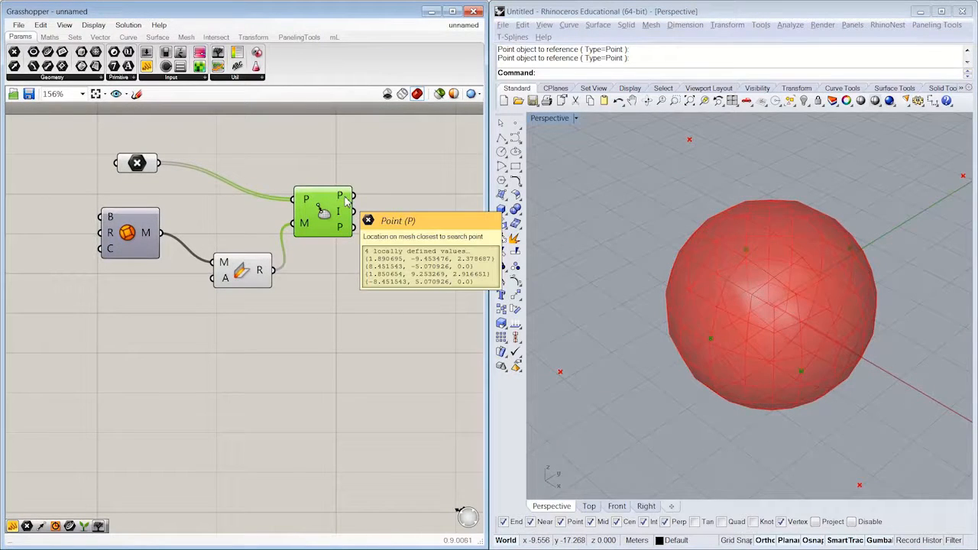
pyautogui.moveTo(339, 213)
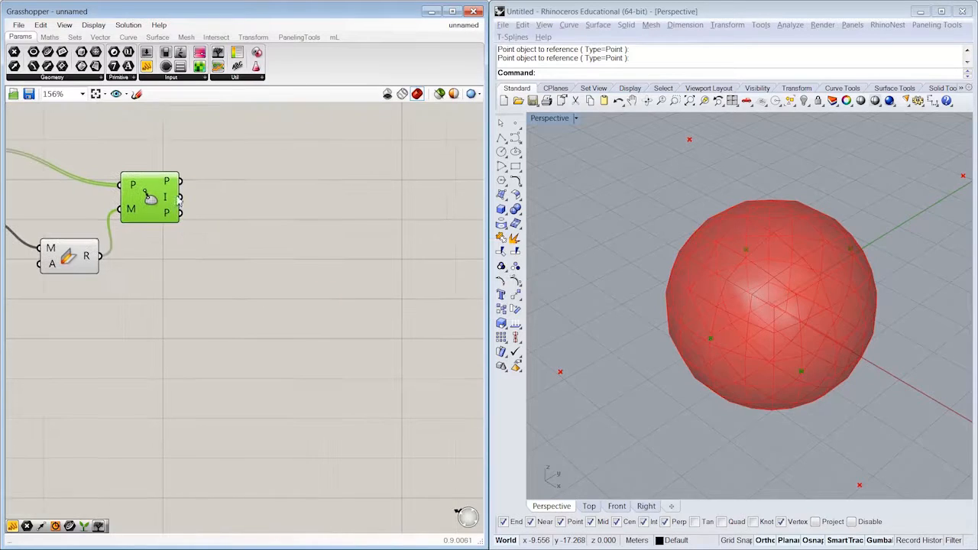
pyautogui.click(180, 197)
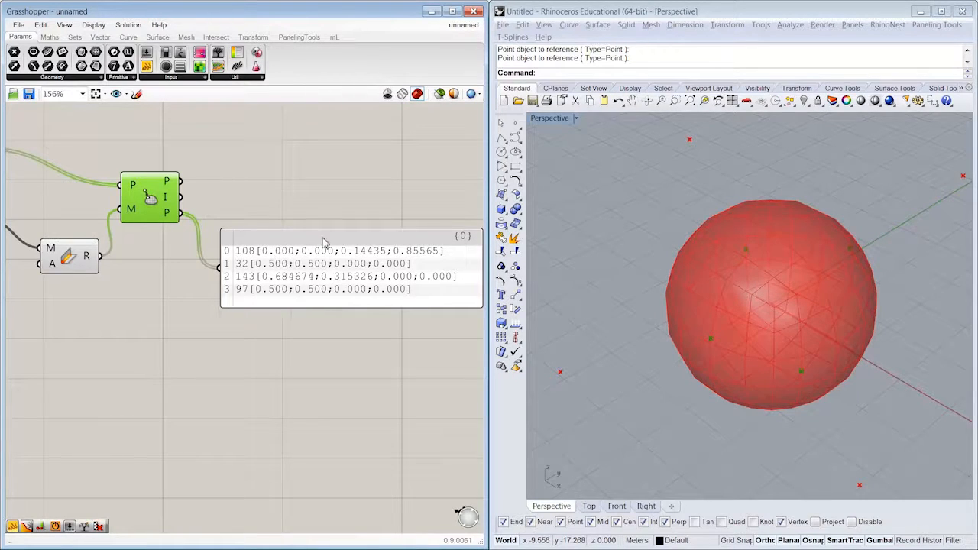
pyautogui.moveTo(634, 299)
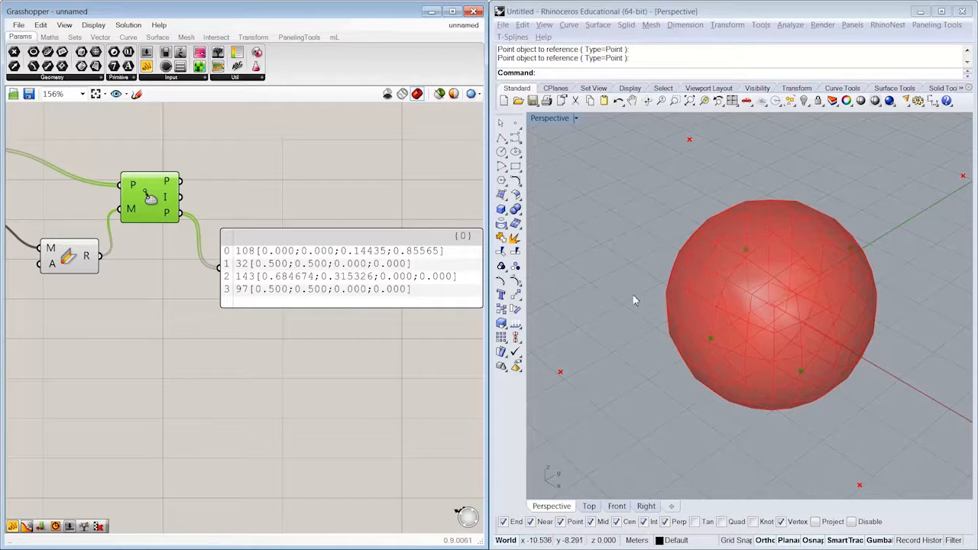
pyautogui.moveTo(798, 281)
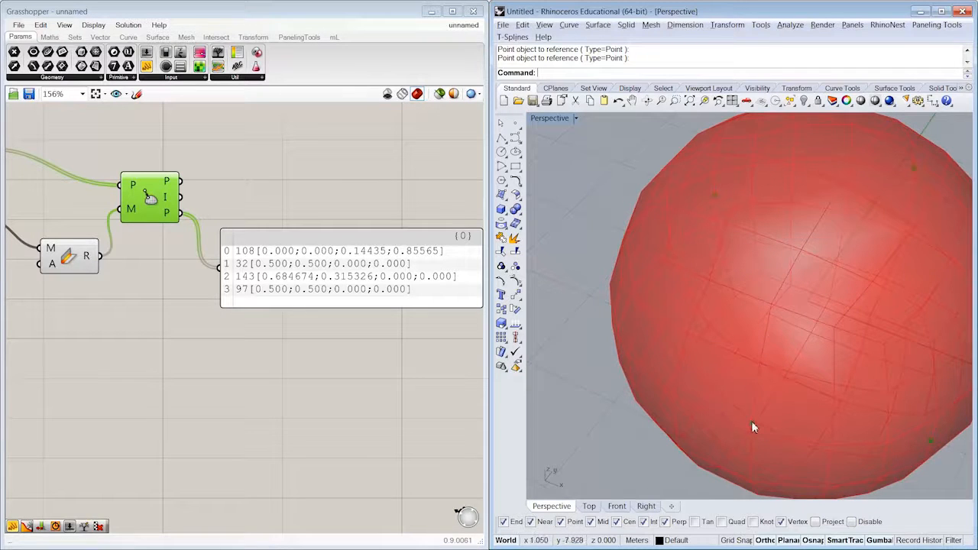
# - List the four closest-point mesh parameters in a Panel
pyautogui.scroll(-3)
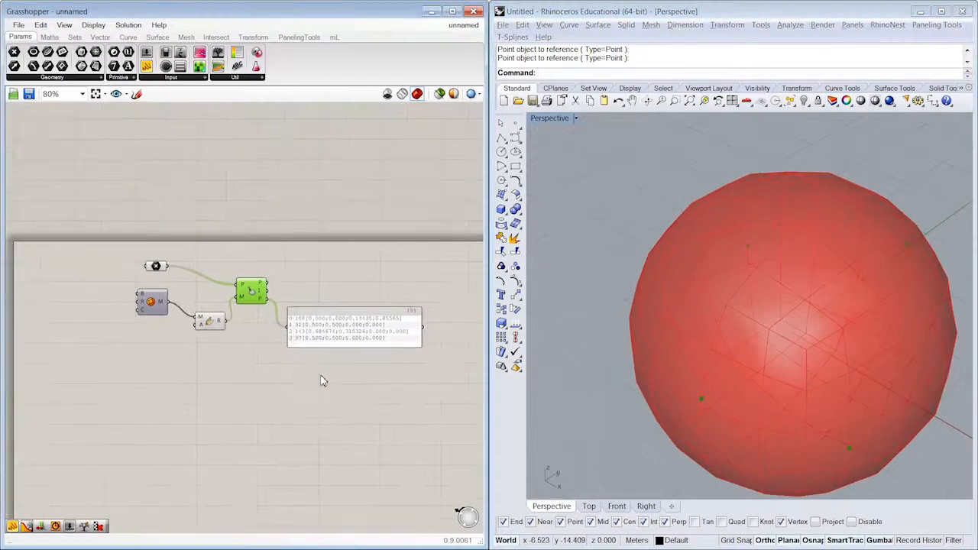
pyautogui.scroll(3)
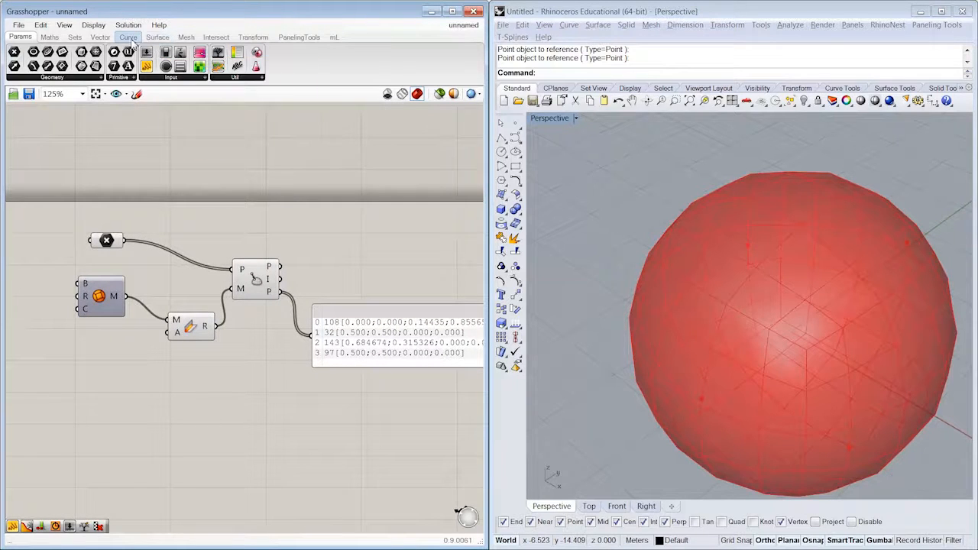
pyautogui.click(186, 37)
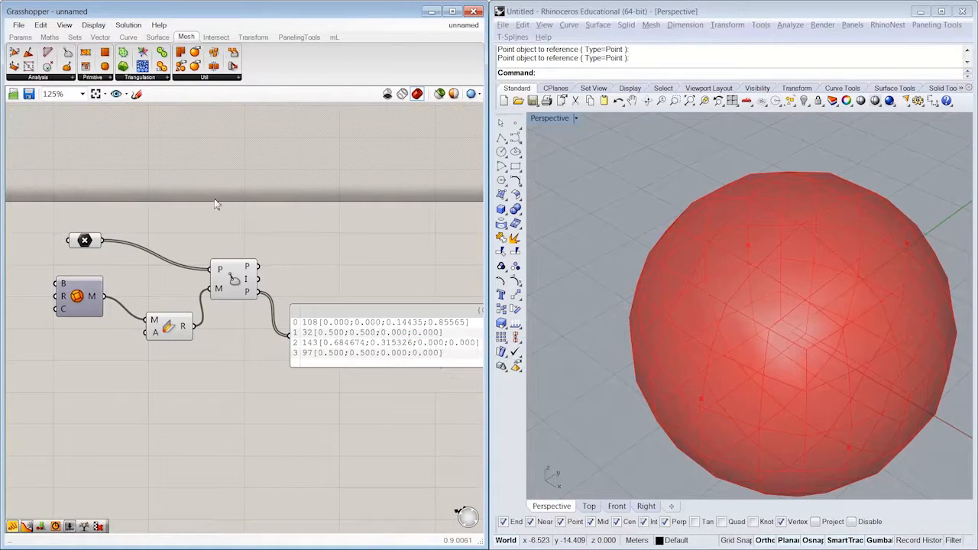
# - Evaluate the welded mesh at the closest-point parameters with Mesh Eval
pyautogui.click(37, 76)
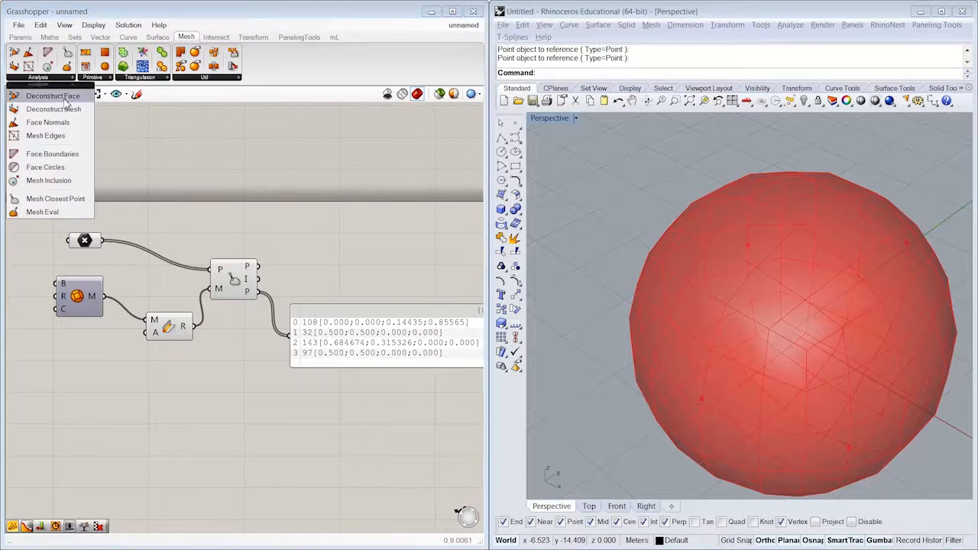
pyautogui.click(54, 108)
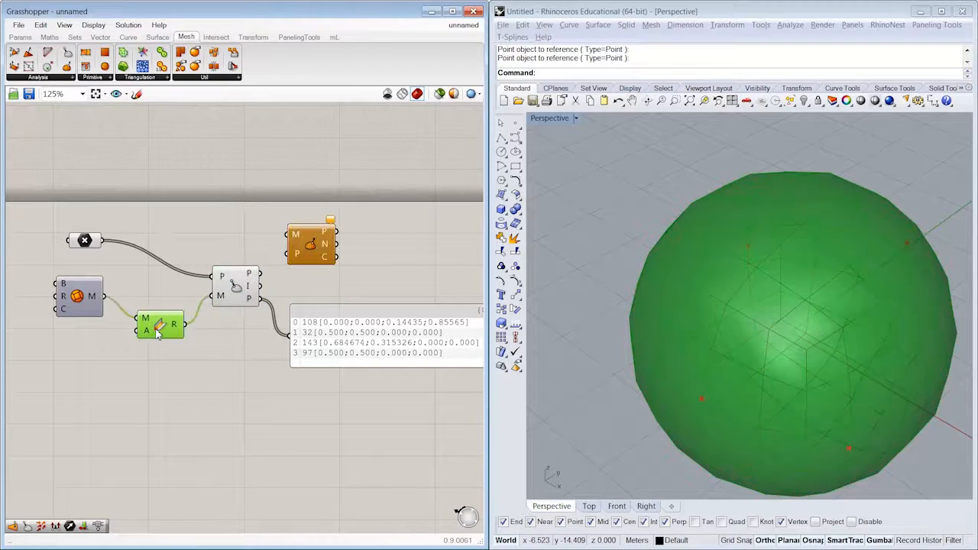
pyautogui.moveTo(308, 244); pyautogui.dragTo(291, 354)
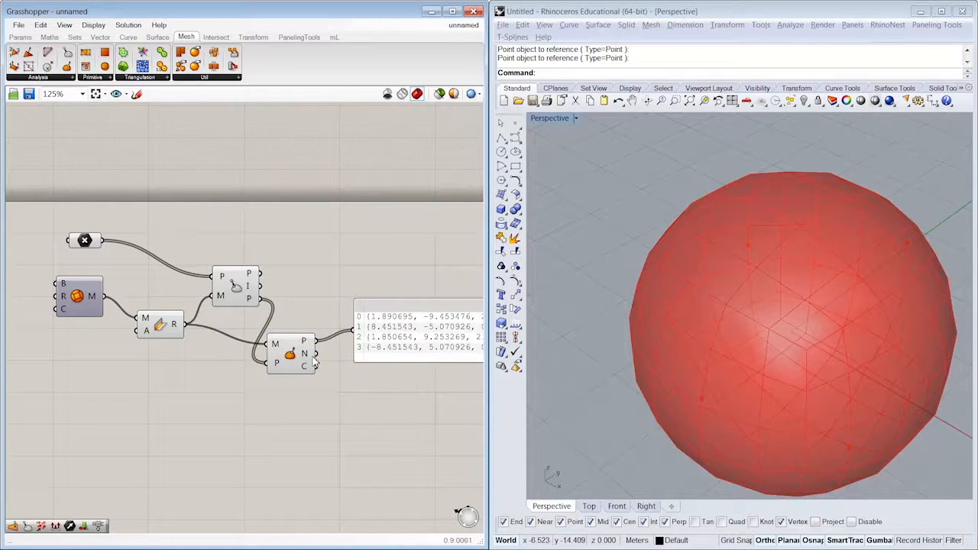
pyautogui.moveTo(306, 365)
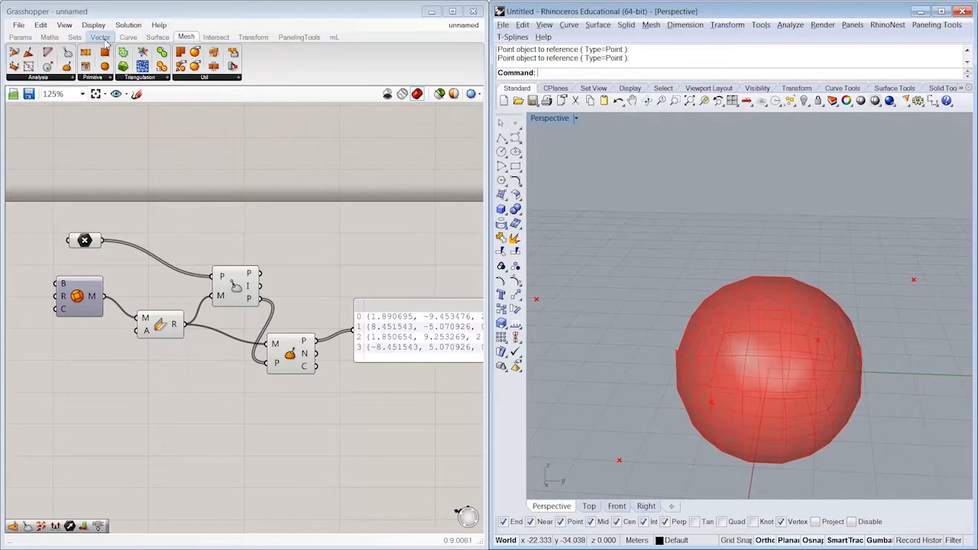
# - Draw the evaluated mesh normals at the four points with Vector Display
pyautogui.click(101, 36)
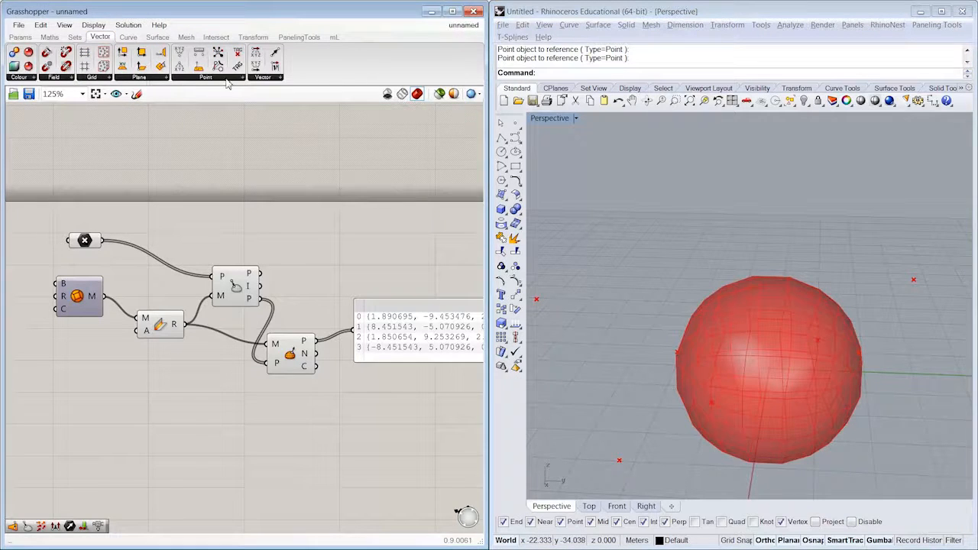
pyautogui.click(262, 76)
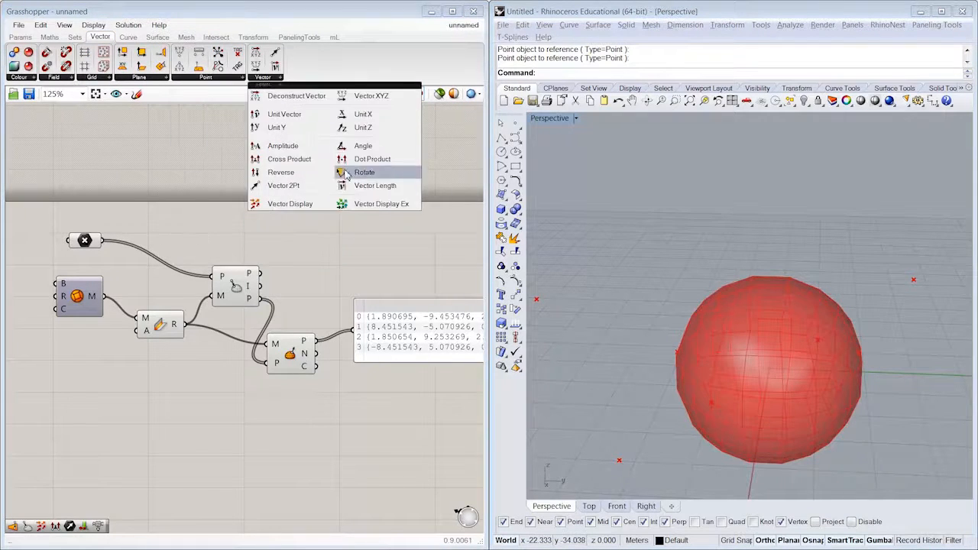
pyautogui.click(364, 171)
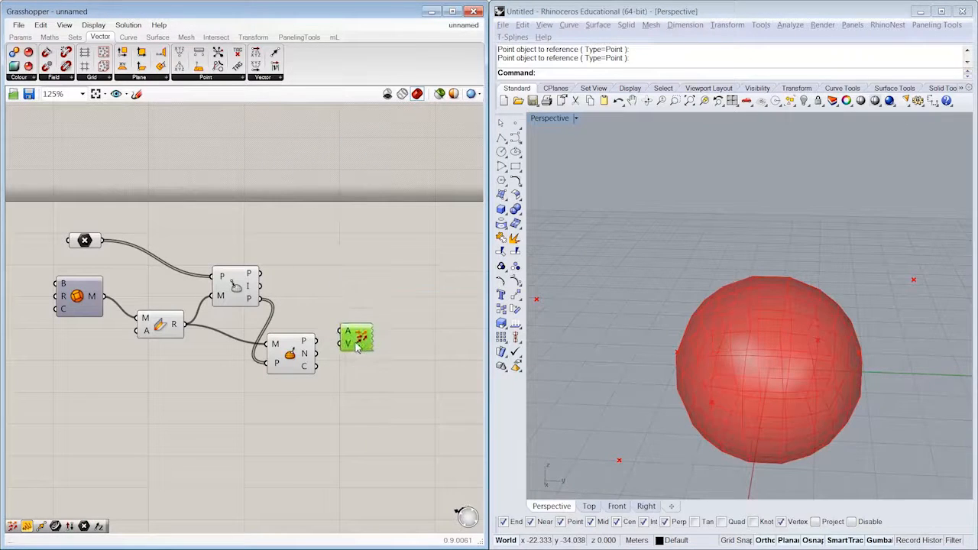
pyautogui.scroll(3)
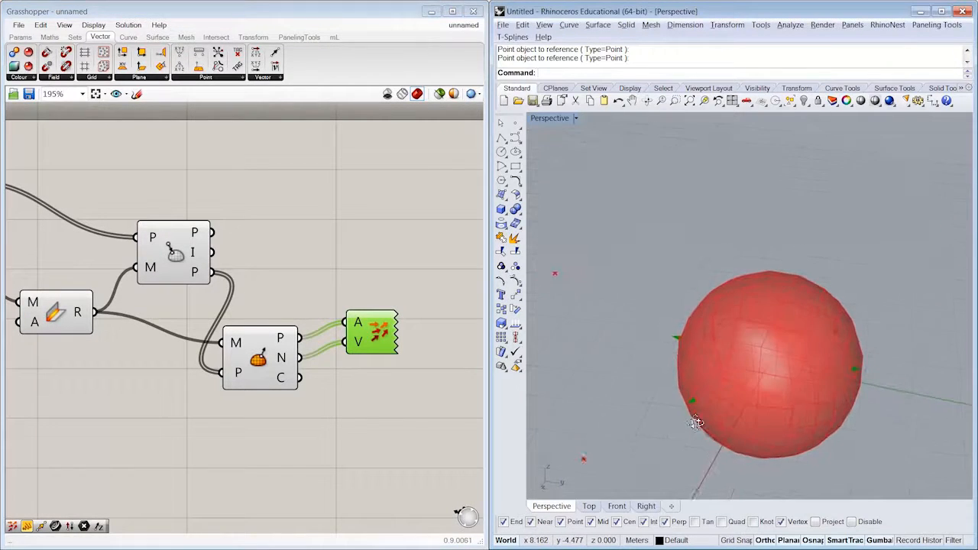
# - Scale the normals with a '*' expression on the V input
pyautogui.rightClick(373, 330)
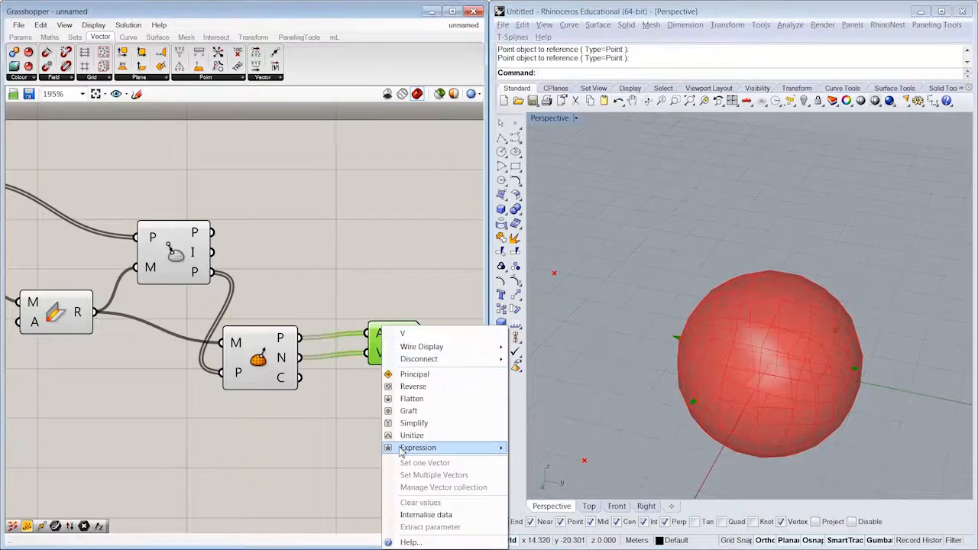
pyautogui.click(418, 446)
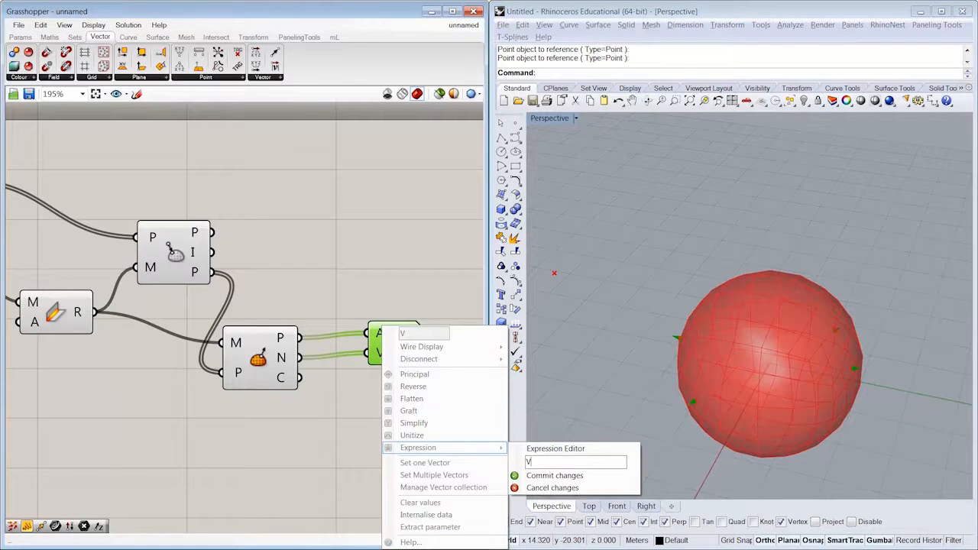
pyautogui.write('*')
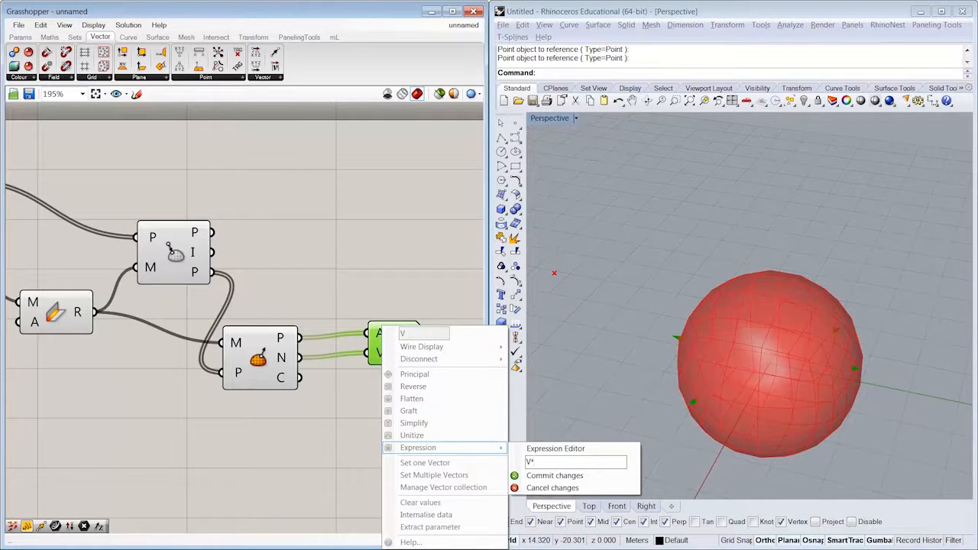
pyautogui.click(553, 475)
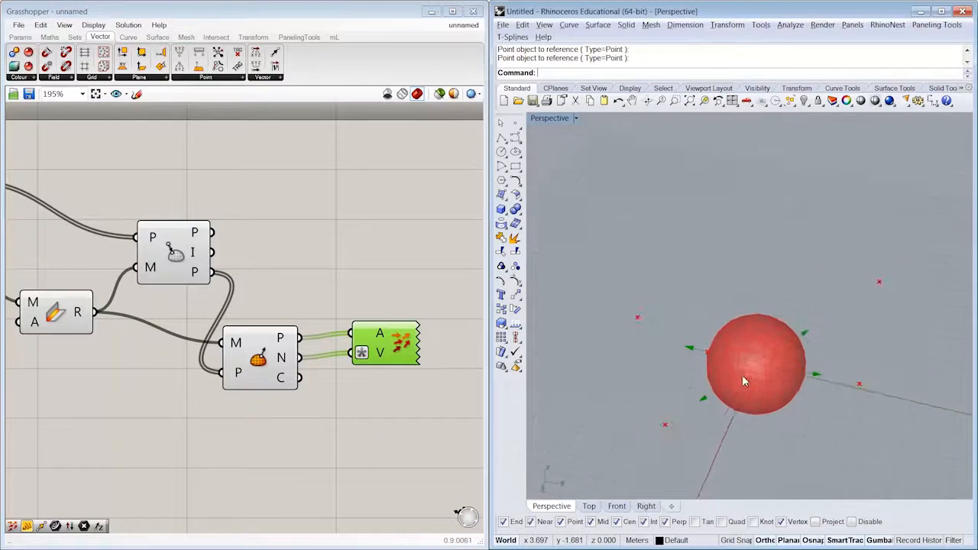
pyautogui.moveTo(745, 382); pyautogui.dragTo(871, 403)
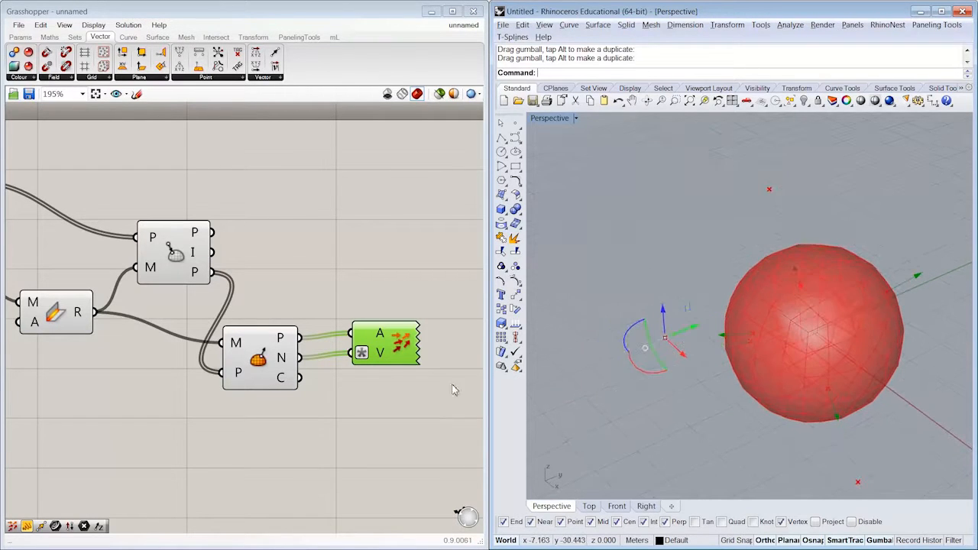
pyautogui.moveTo(269, 214)
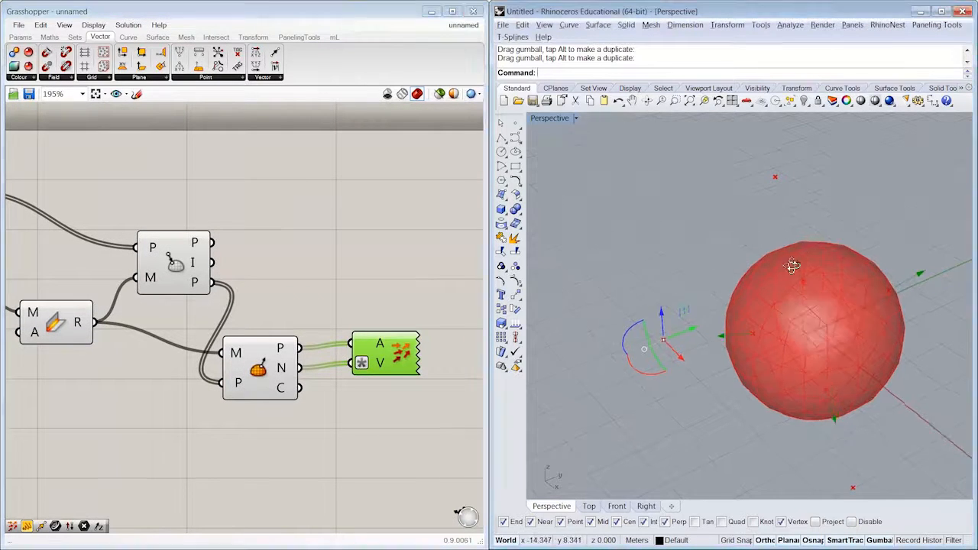
pyautogui.moveTo(791, 266); pyautogui.dragTo(748, 385)
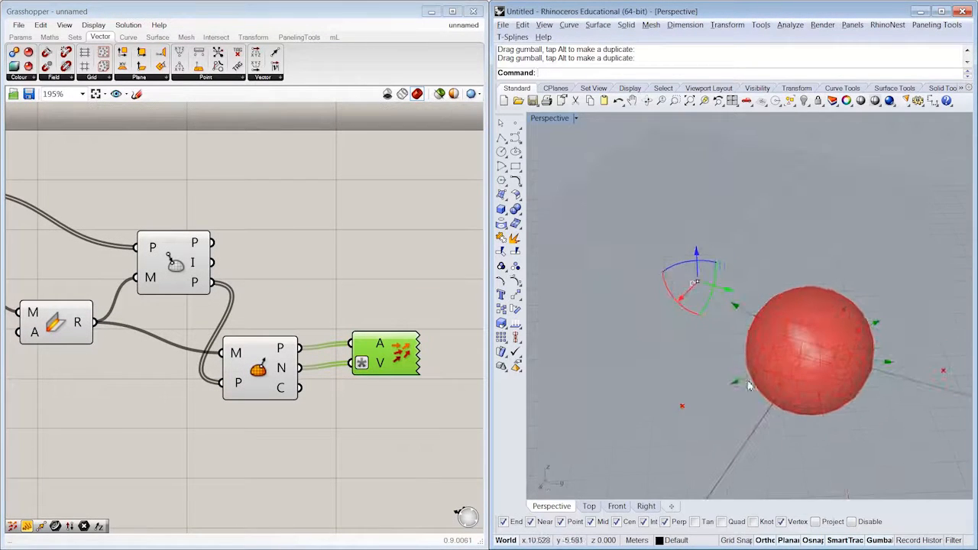
pyautogui.scroll(-3)
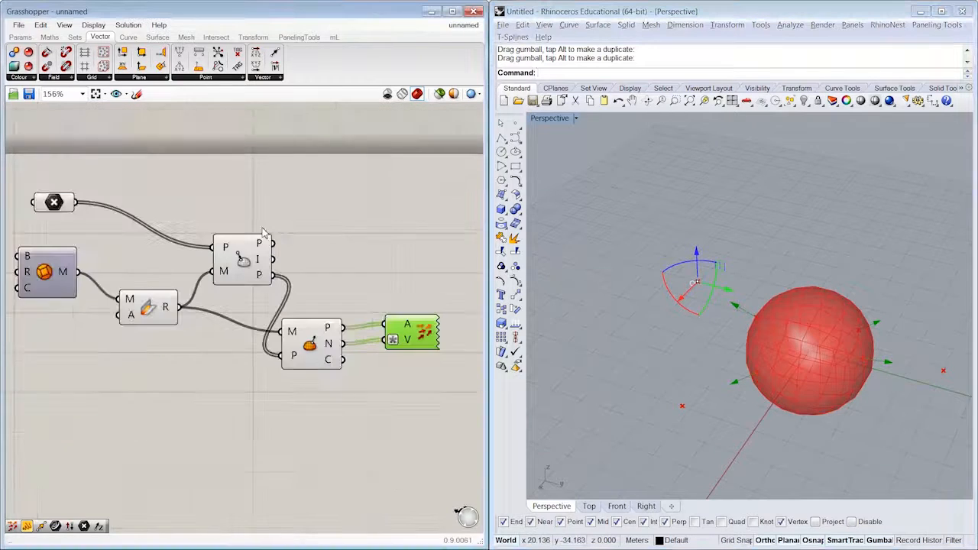
pyautogui.scroll(-3)
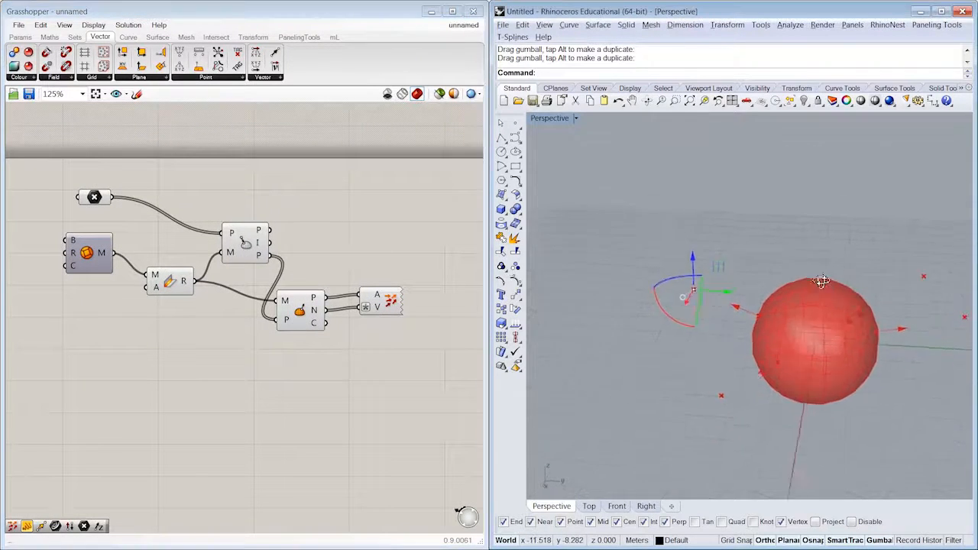
pyautogui.moveTo(821, 281); pyautogui.dragTo(813, 324)
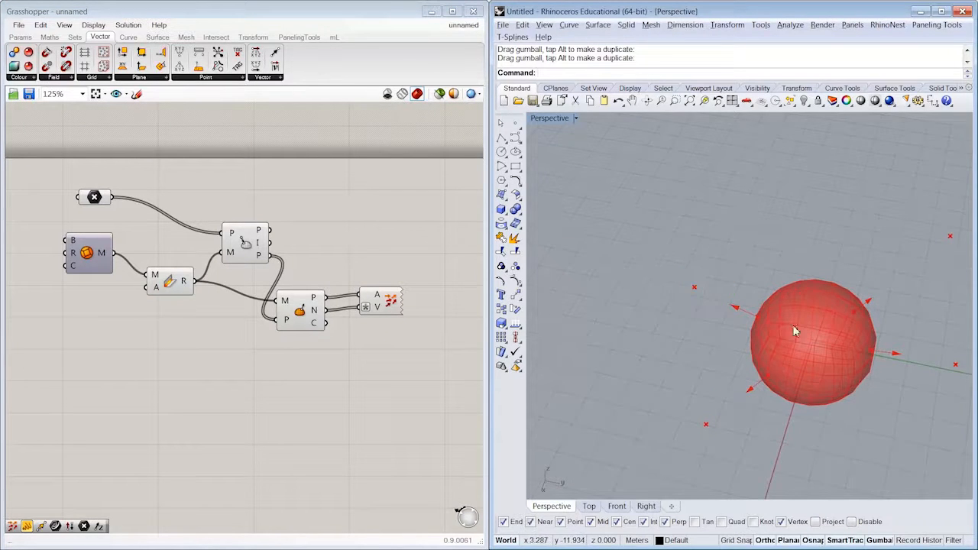
pyautogui.click(308, 299)
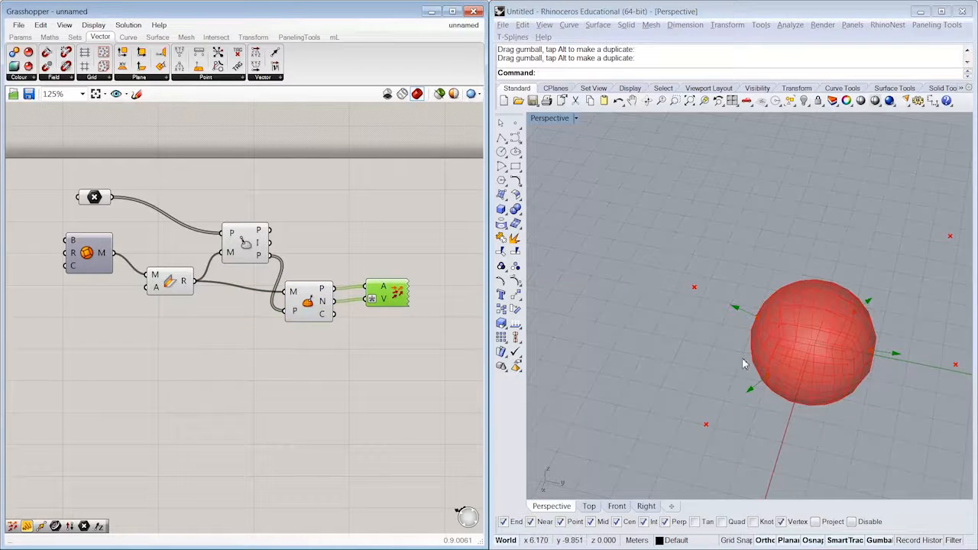
pyautogui.moveTo(745, 364); pyautogui.dragTo(782, 390)
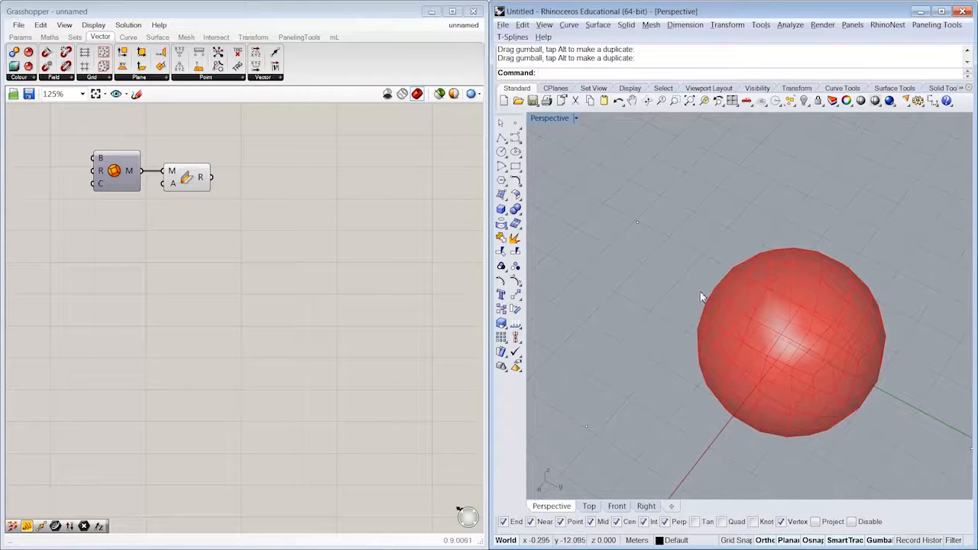
pyautogui.moveTo(822, 330)
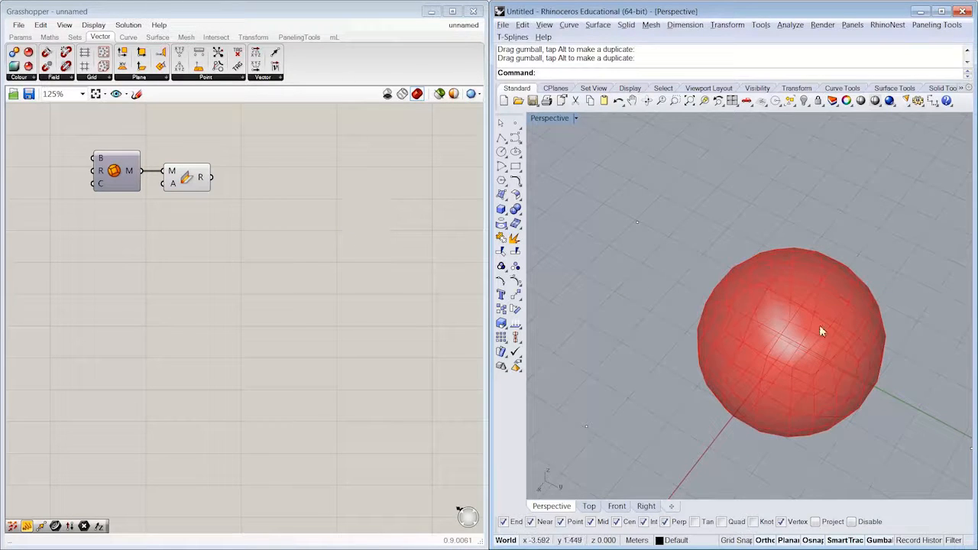
# - Orbit the view around the welded mesh sphere
pyautogui.moveTo(822, 332); pyautogui.dragTo(831, 240)
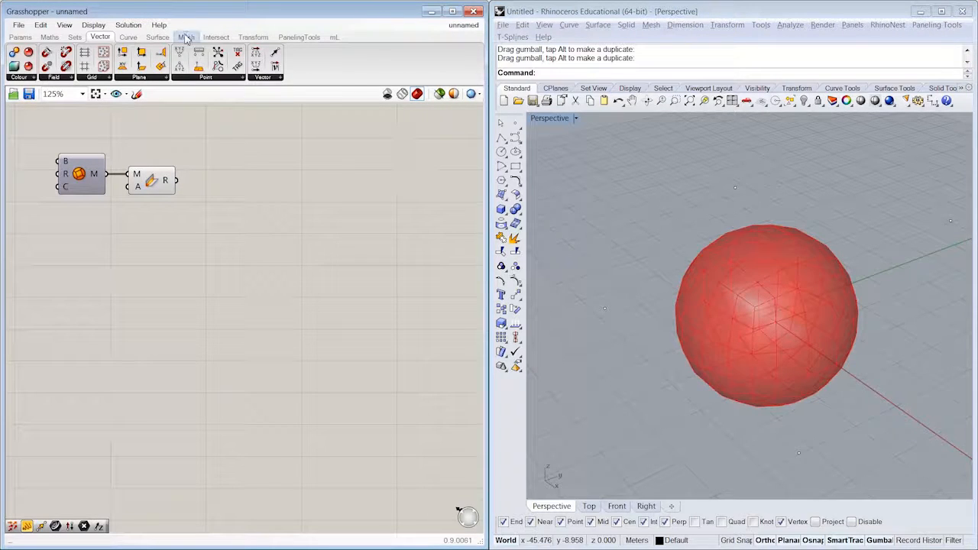
# - Colour the welded sphere with Mesh Colours, giving a mottled green pattern
pyautogui.click(186, 37)
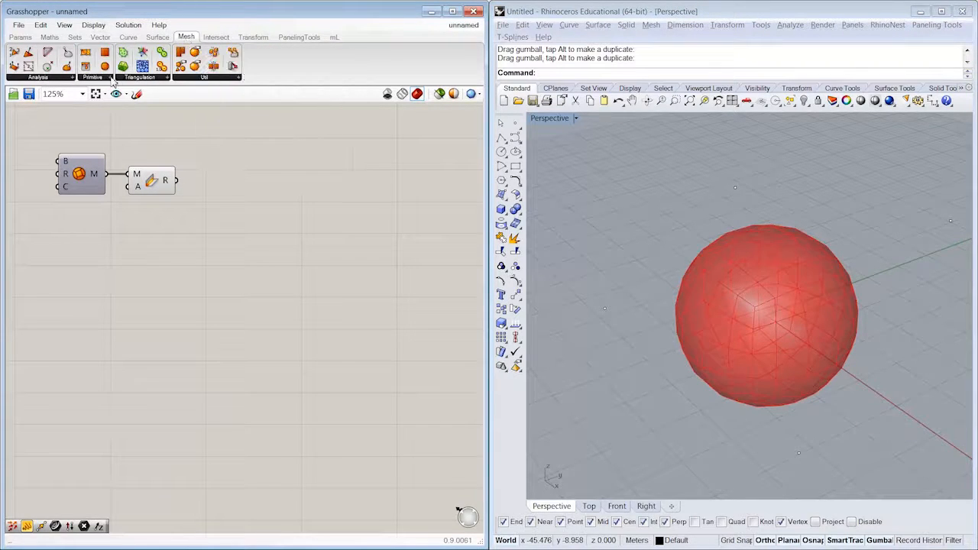
pyautogui.click(92, 64)
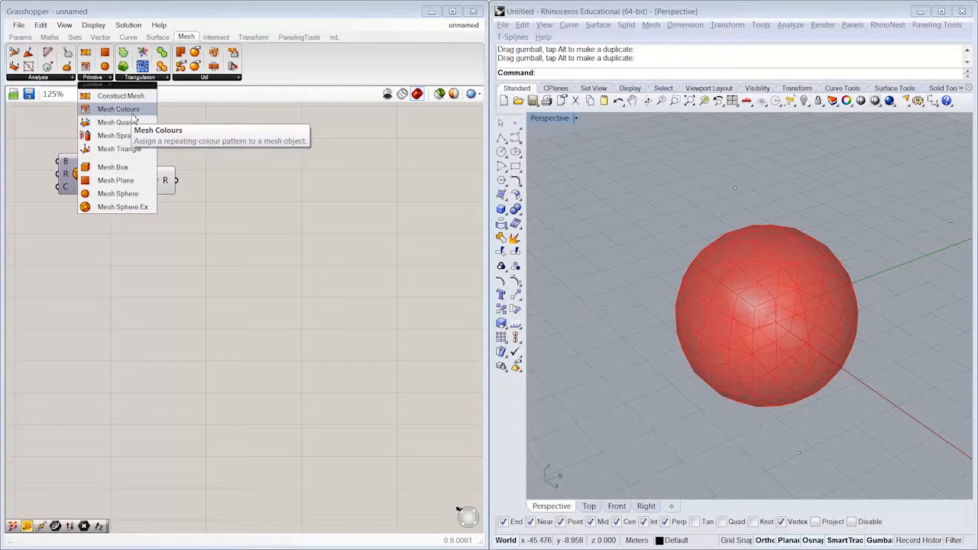
pyautogui.click(119, 108)
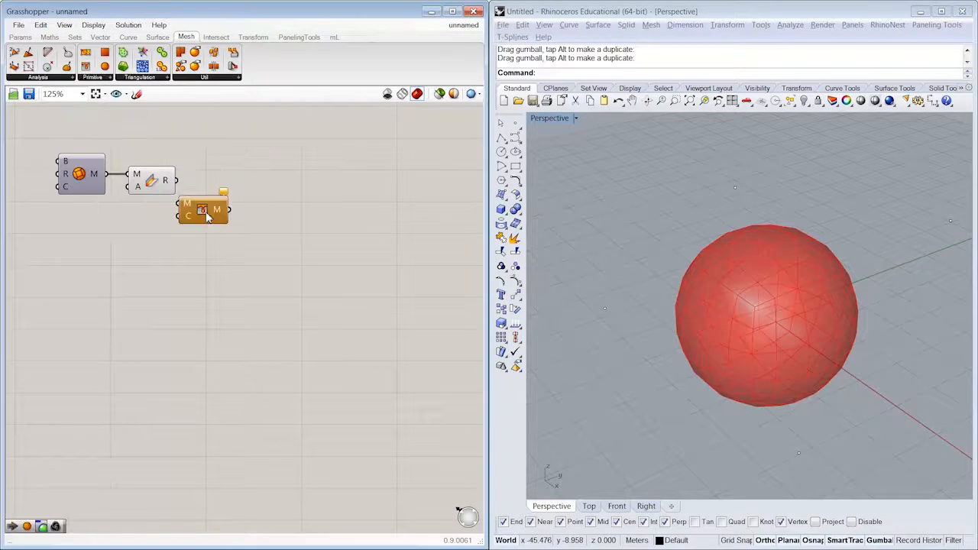
pyautogui.moveTo(202, 211); pyautogui.dragTo(250, 212)
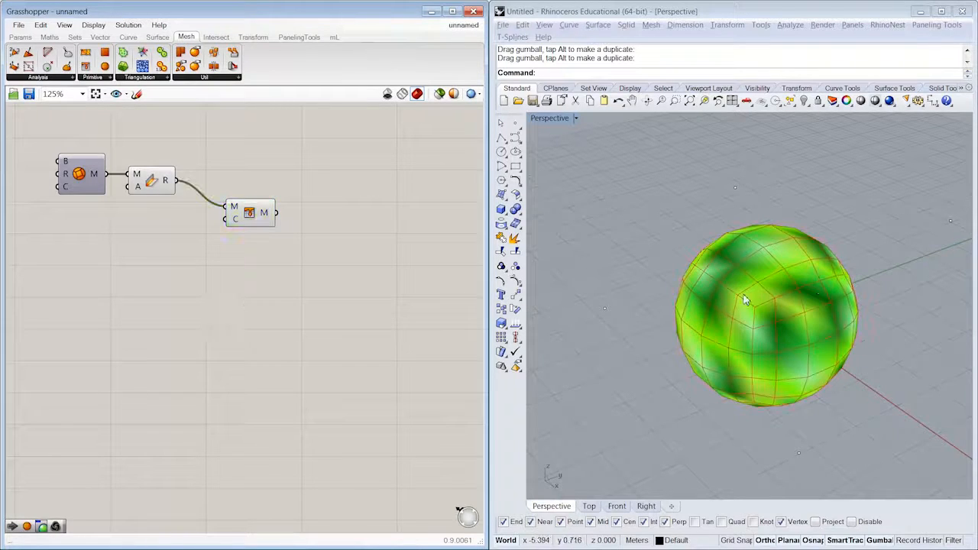
pyautogui.moveTo(764, 297); pyautogui.dragTo(710, 273)
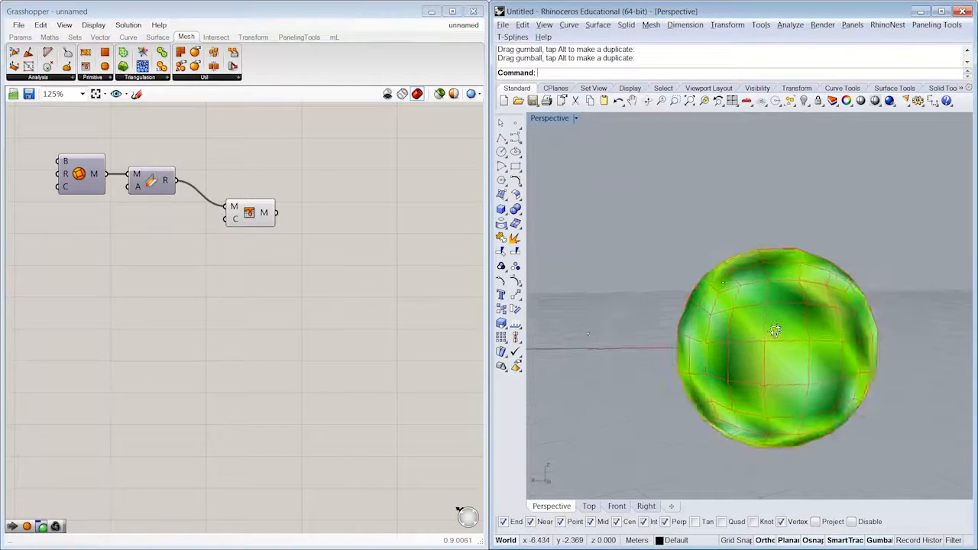
pyautogui.moveTo(776, 330); pyautogui.dragTo(879, 419)
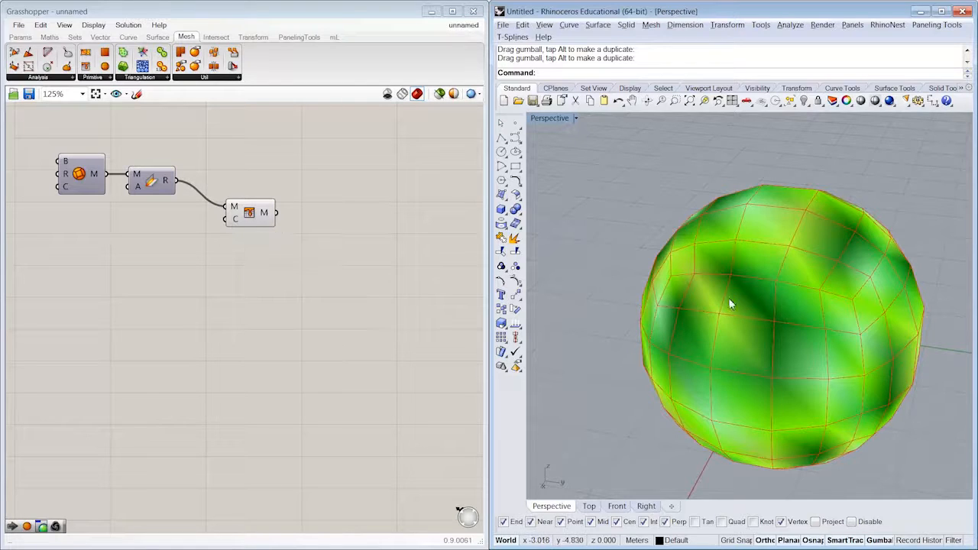
pyautogui.moveTo(730, 304); pyautogui.dragTo(733, 349)
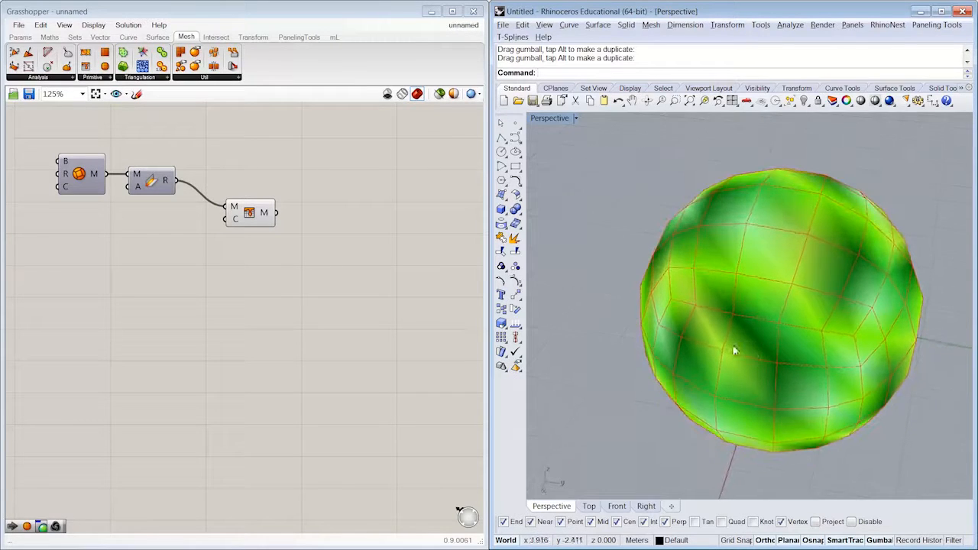
pyautogui.moveTo(733, 350); pyautogui.dragTo(726, 345)
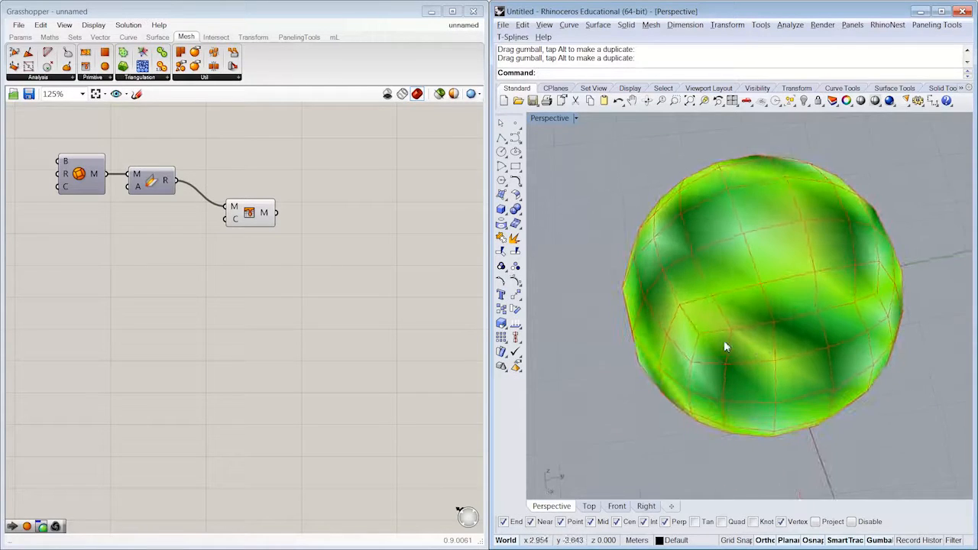
pyautogui.moveTo(726, 346); pyautogui.dragTo(874, 251)
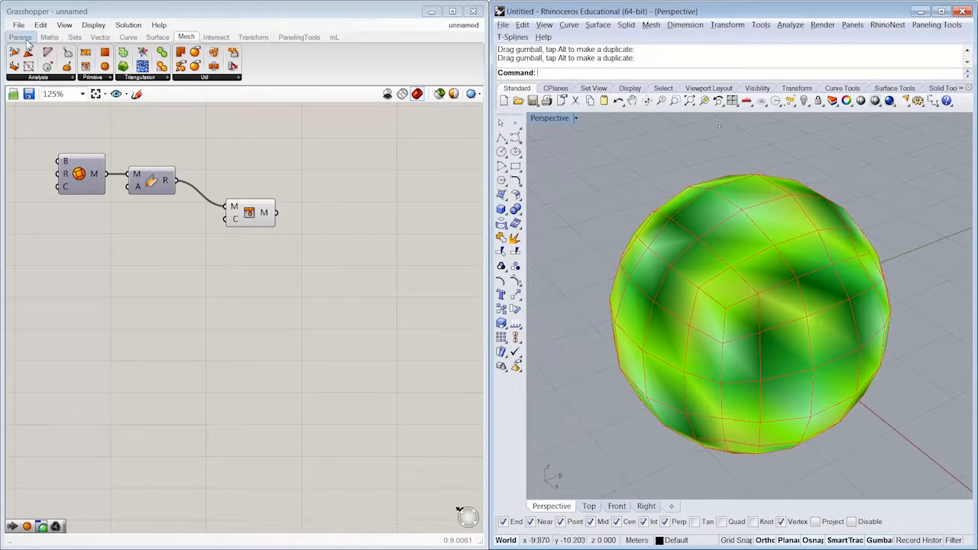
# - Place a Colour Swatch from Params > Input, copy it twice, and set them white, blue and teal
pyautogui.click(21, 37)
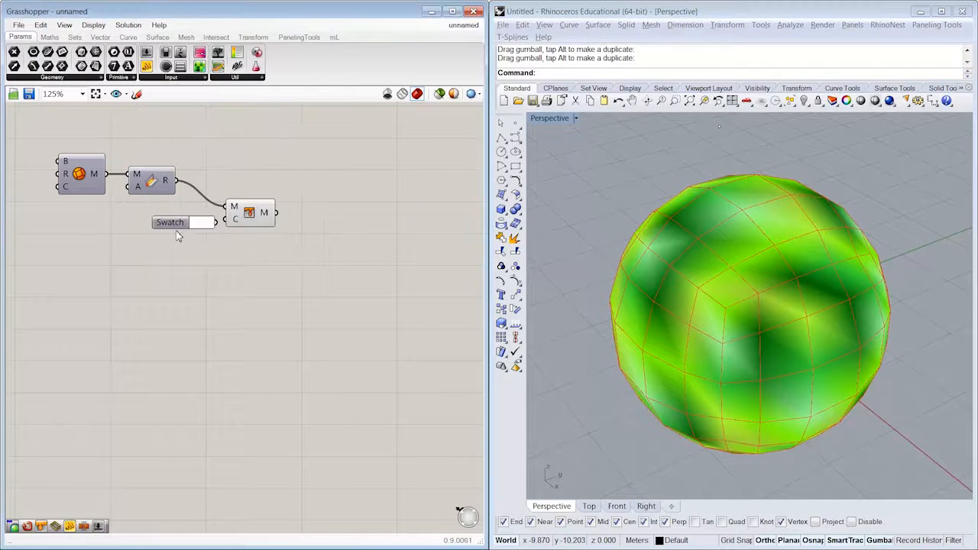
pyautogui.moveTo(183, 222); pyautogui.dragTo(165, 248)
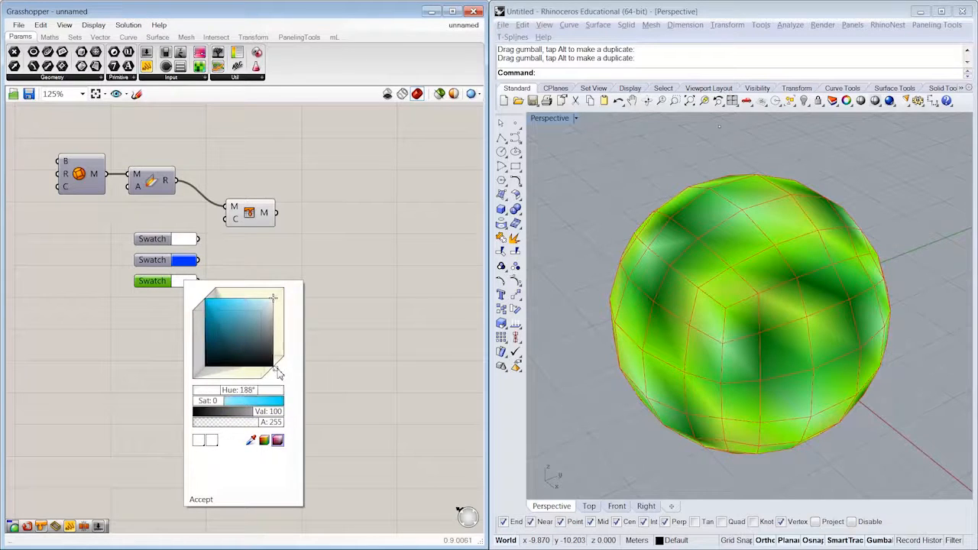
pyautogui.click(202, 498)
pyautogui.write('mer')
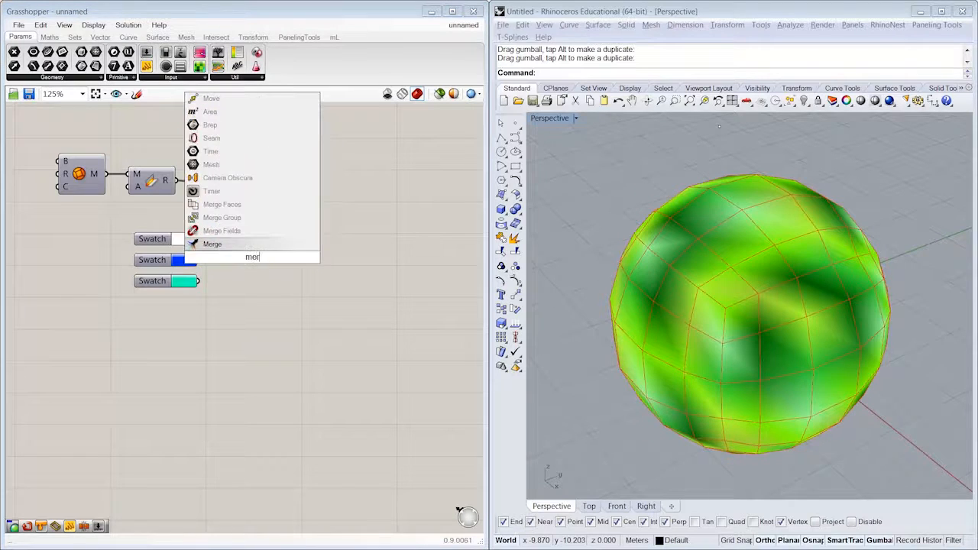
# - Add a Merge component combining the three swatches into Mesh Colours C
pyautogui.click(212, 244)
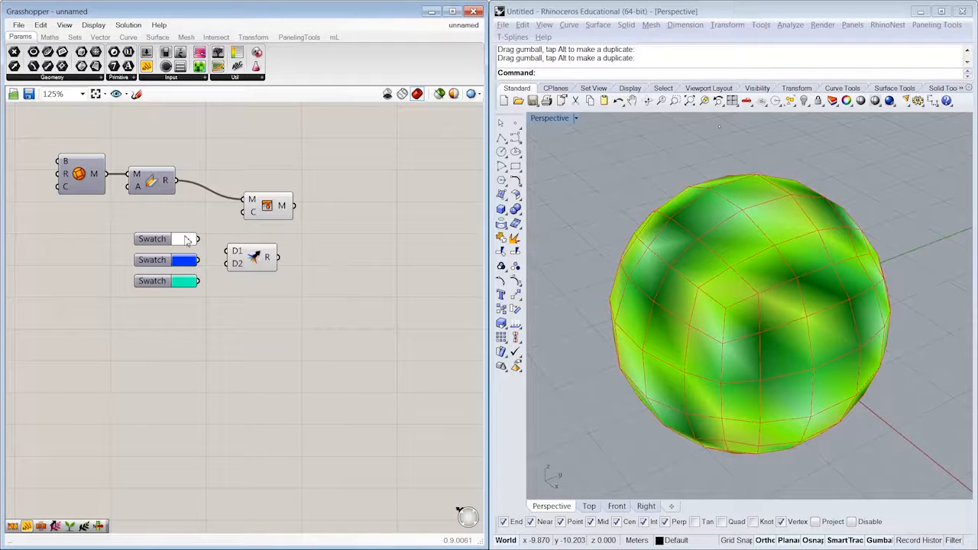
pyautogui.scroll(3)
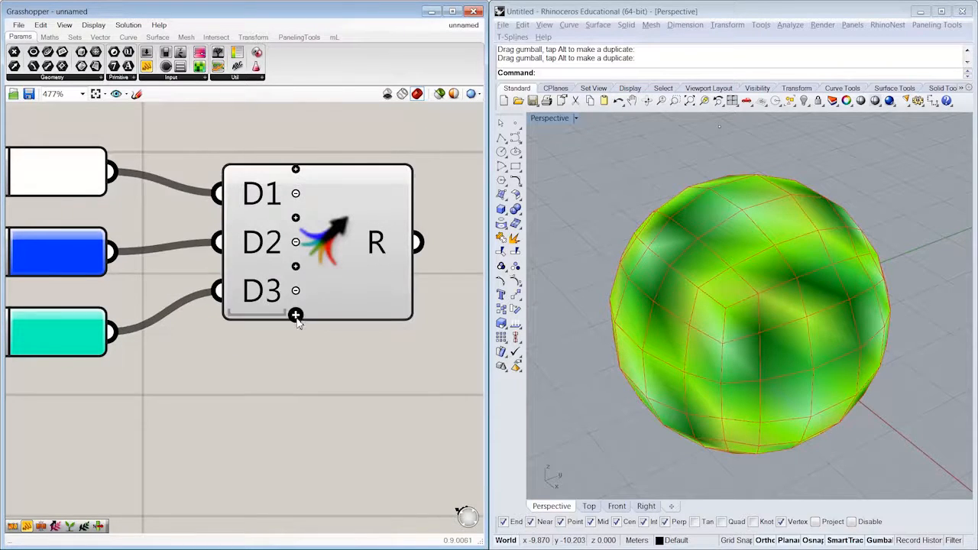
pyautogui.scroll(-3)
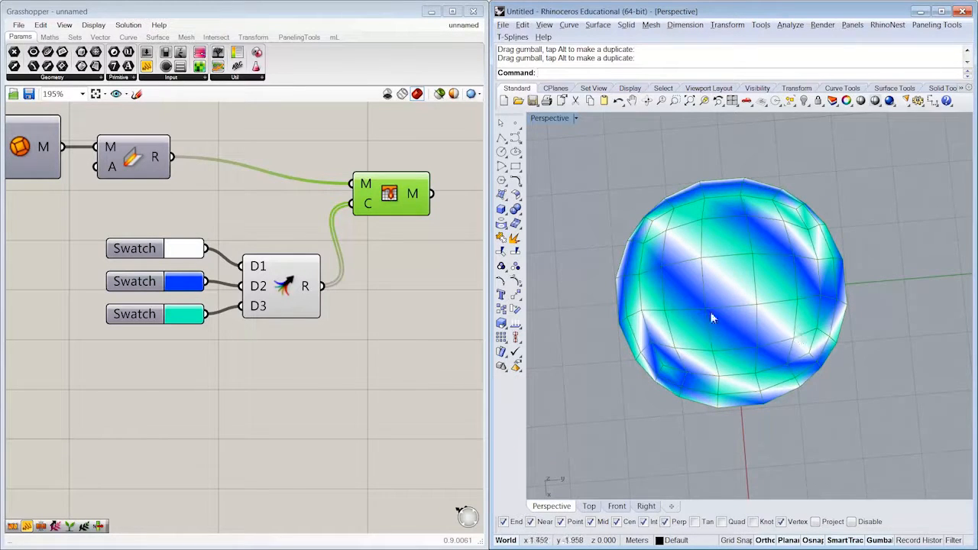
# - Raise the sphere Count slider to 15 and inspect the finer white, blue and teal bands
pyautogui.moveTo(710, 316); pyautogui.dragTo(749, 359)
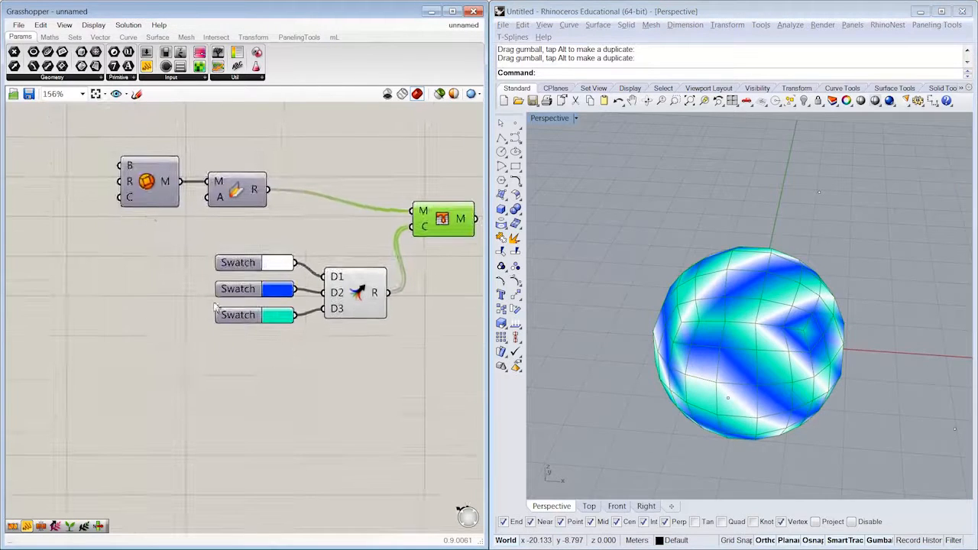
pyautogui.moveTo(130, 198)
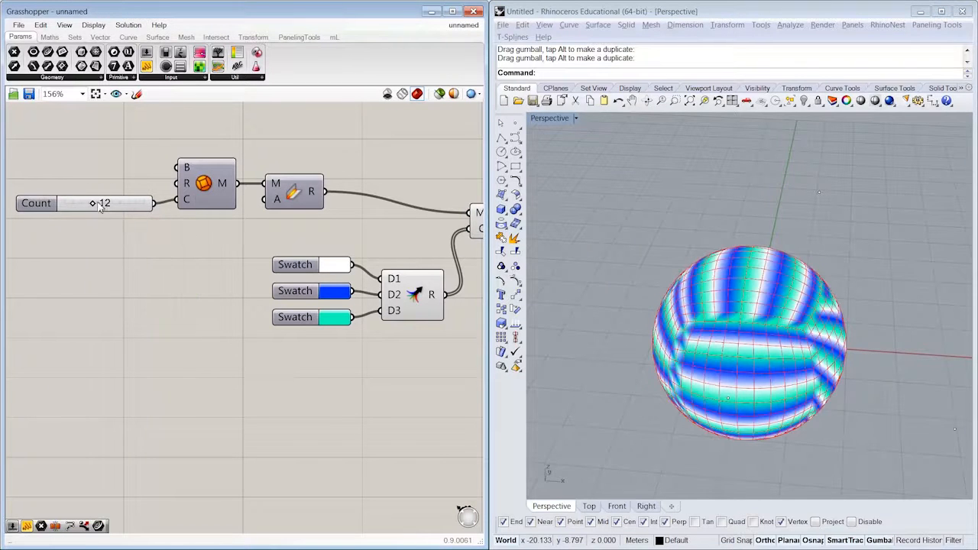
pyautogui.moveTo(91, 201); pyautogui.dragTo(106, 202)
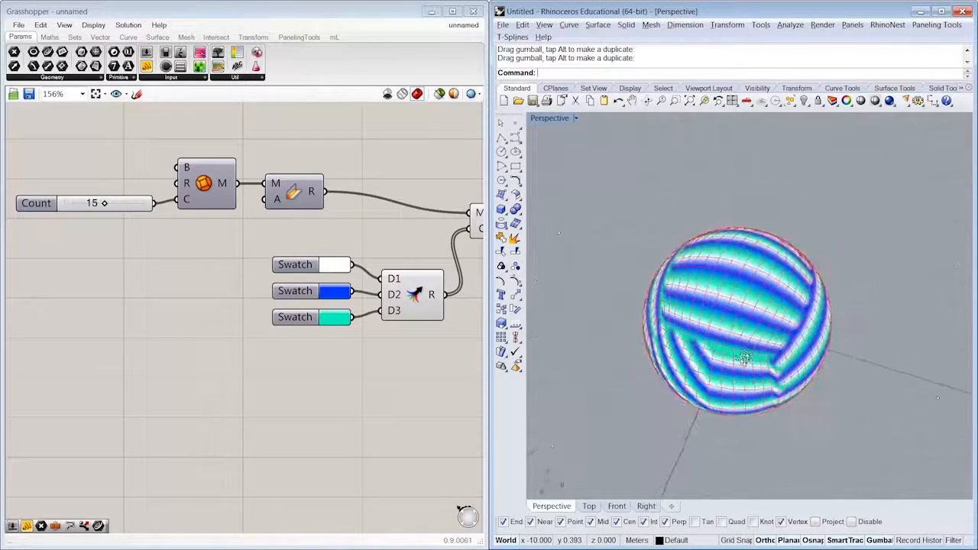
pyautogui.moveTo(745, 359); pyautogui.dragTo(718, 293)
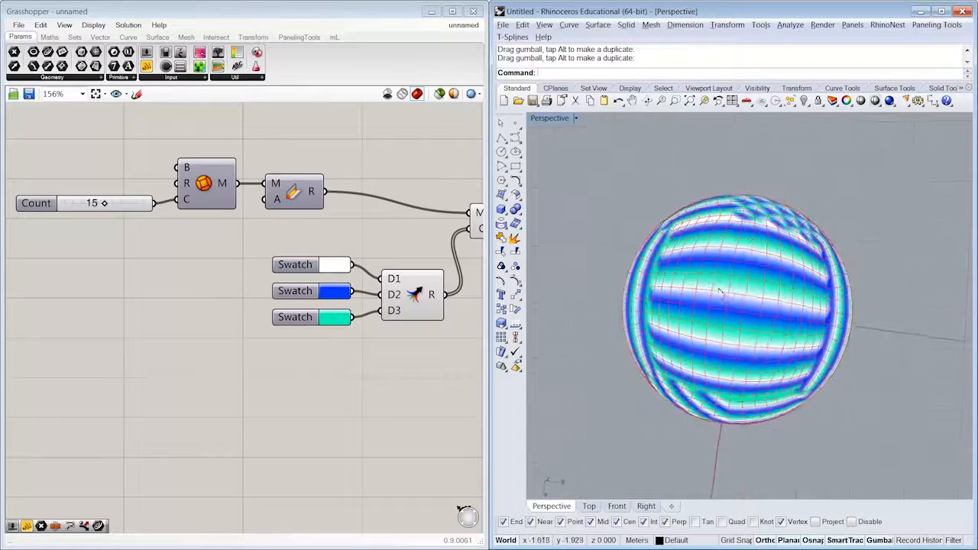
pyautogui.moveTo(718, 293); pyautogui.dragTo(746, 272)
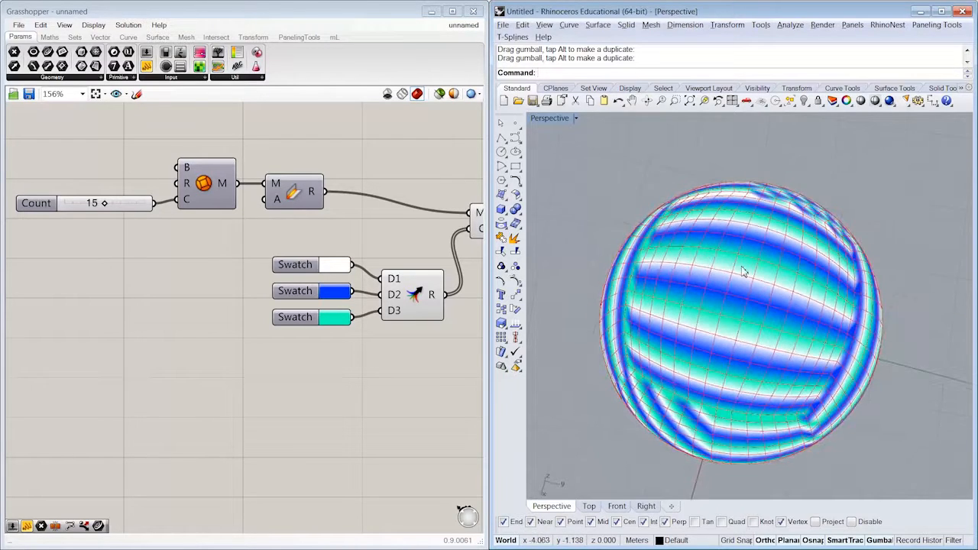
pyautogui.moveTo(745, 272); pyautogui.dragTo(736, 257)
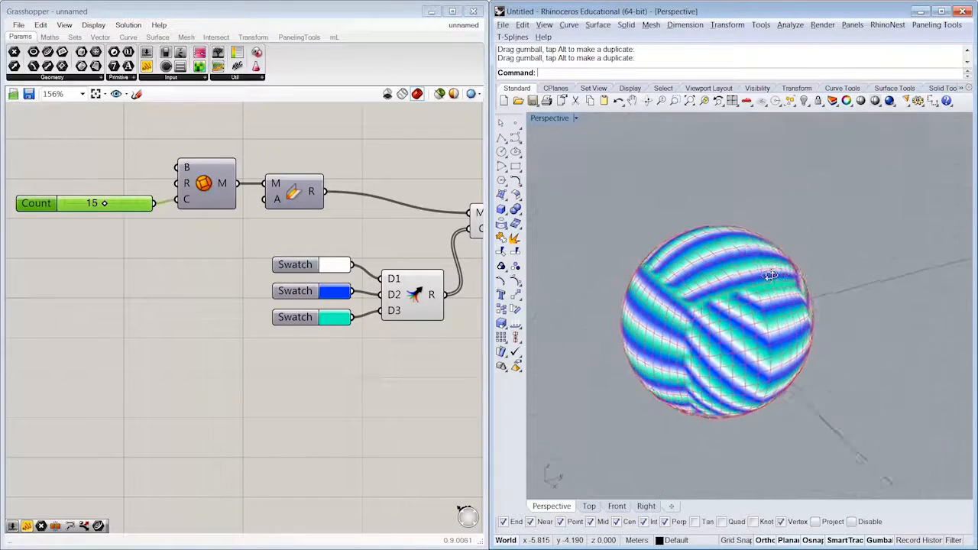
pyautogui.moveTo(770, 272); pyautogui.dragTo(715, 385)
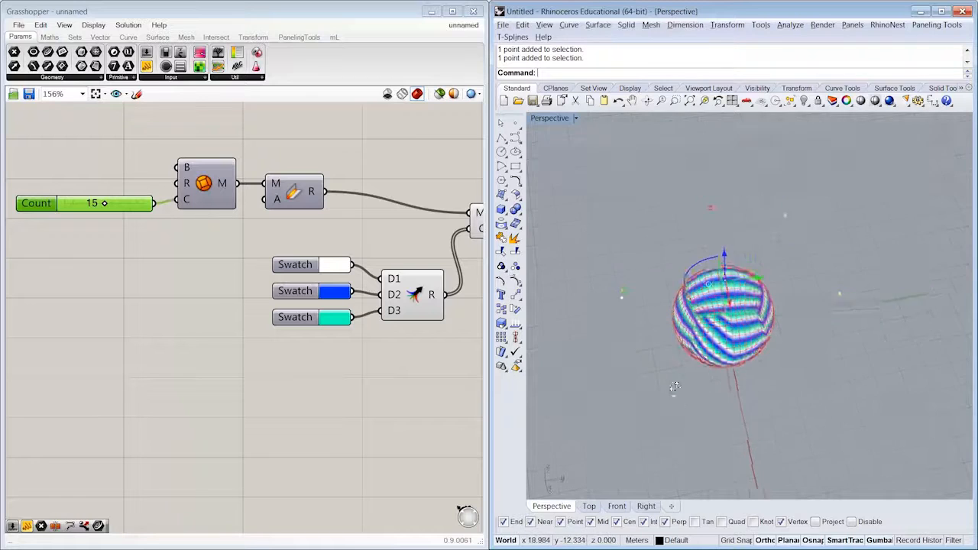
# - Place a Mesh Spray component from the Mesh > Util panel onto the canvas
pyautogui.moveTo(675, 385); pyautogui.dragTo(602, 400)
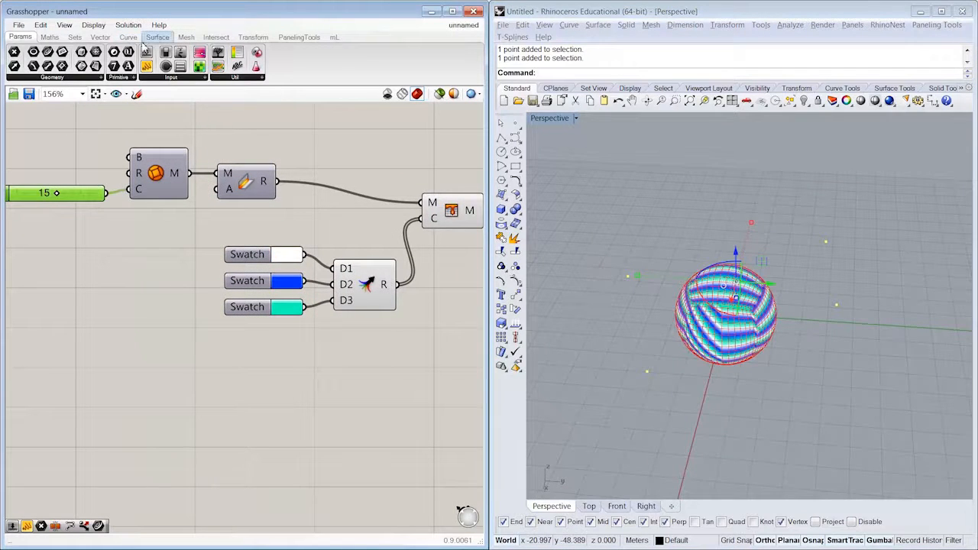
pyautogui.click(186, 36)
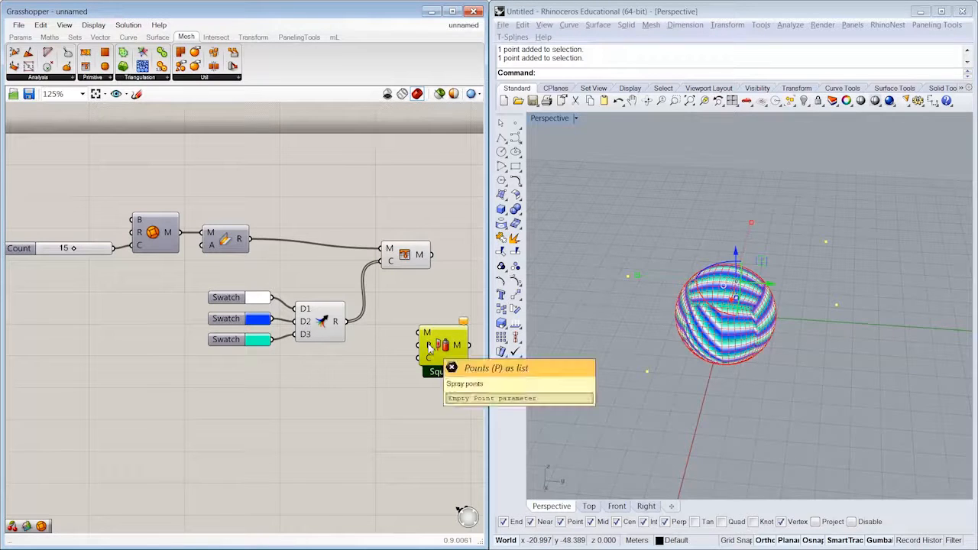
pyautogui.moveTo(428, 358)
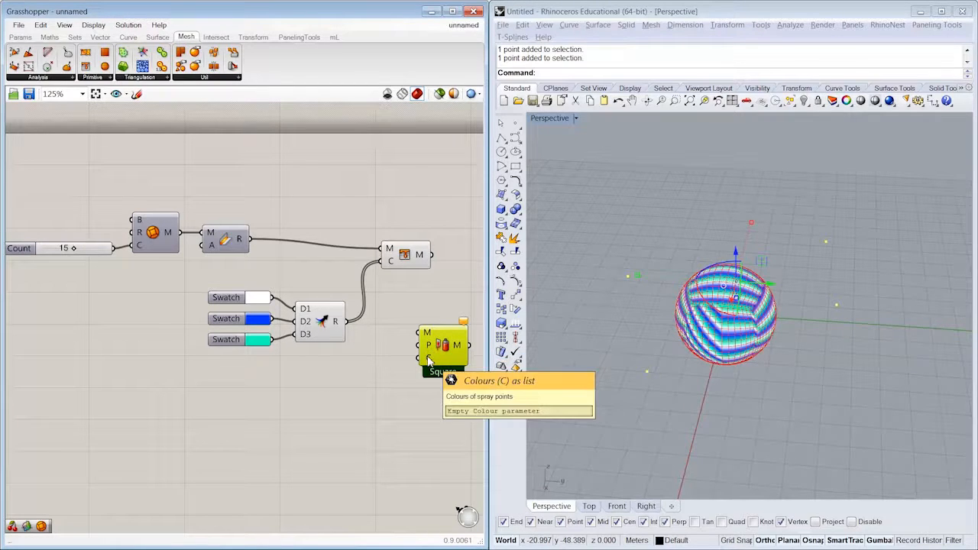
pyautogui.moveTo(396, 319)
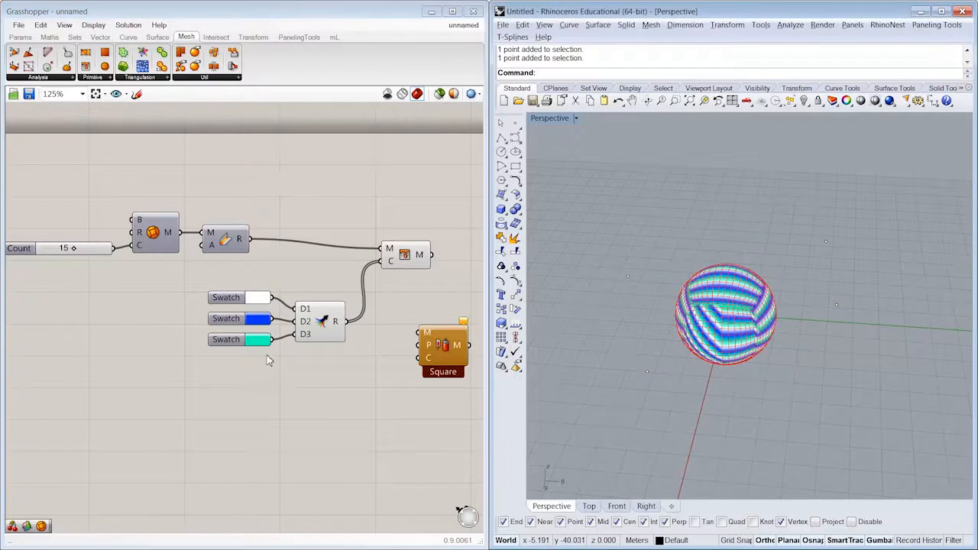
# - Reference the Rhino spray points and wire mesh, points and colours, with a magenta fourth swatch, into Mesh Spray
pyautogui.scroll(3)
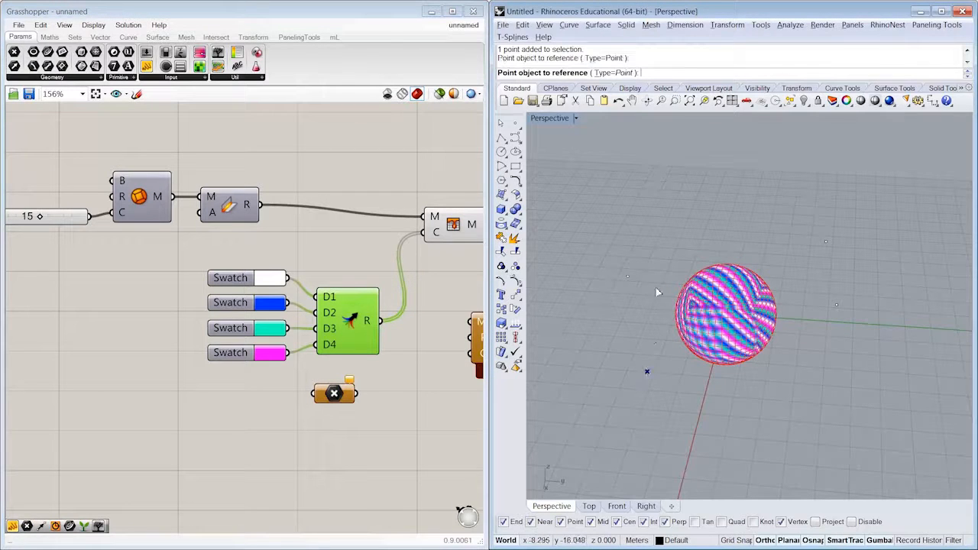
pyautogui.click(825, 242)
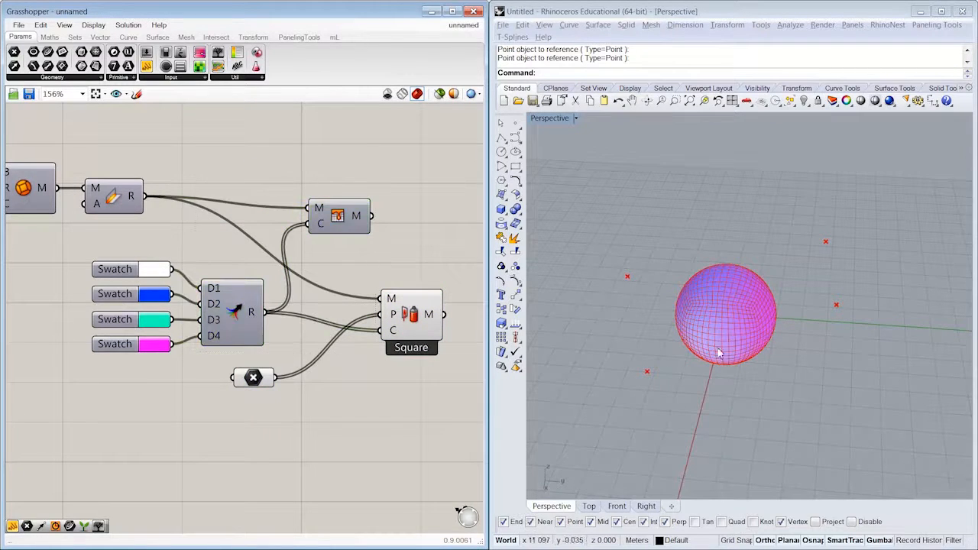
pyautogui.moveTo(718, 351); pyautogui.dragTo(745, 322)
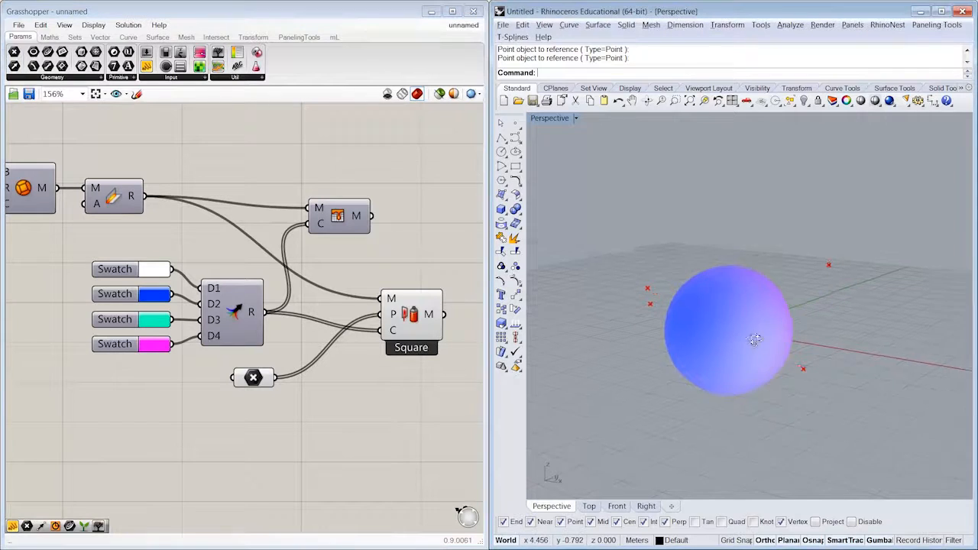
pyautogui.moveTo(756, 339); pyautogui.dragTo(874, 288)
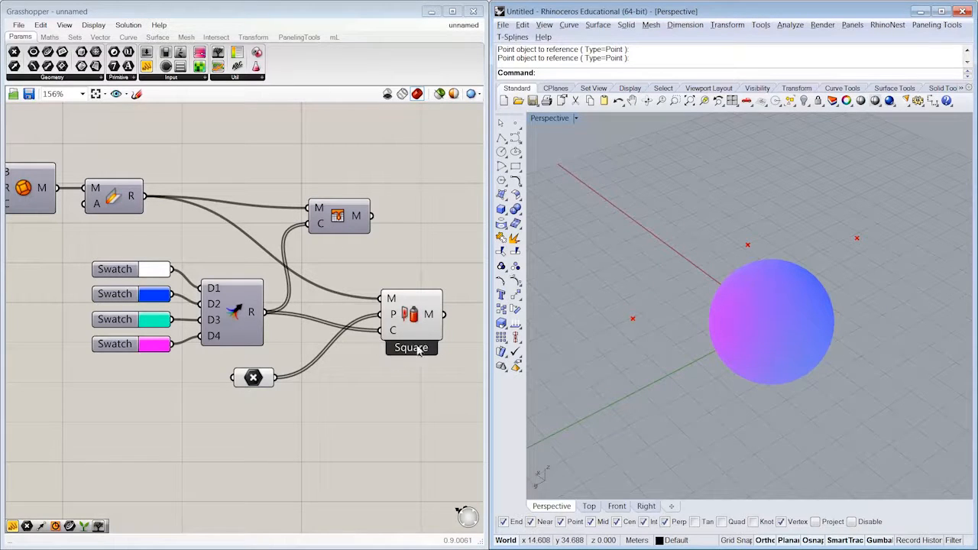
pyautogui.moveTo(415, 338)
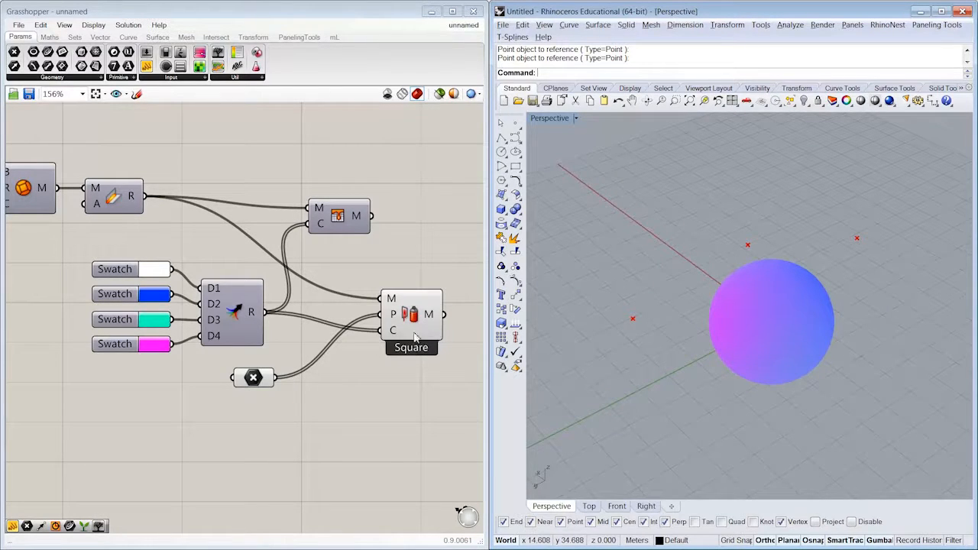
# - Try Mesh Spray's Nearest and Blend (square) modes and inspect the colour regions
pyautogui.rightClick(411, 313)
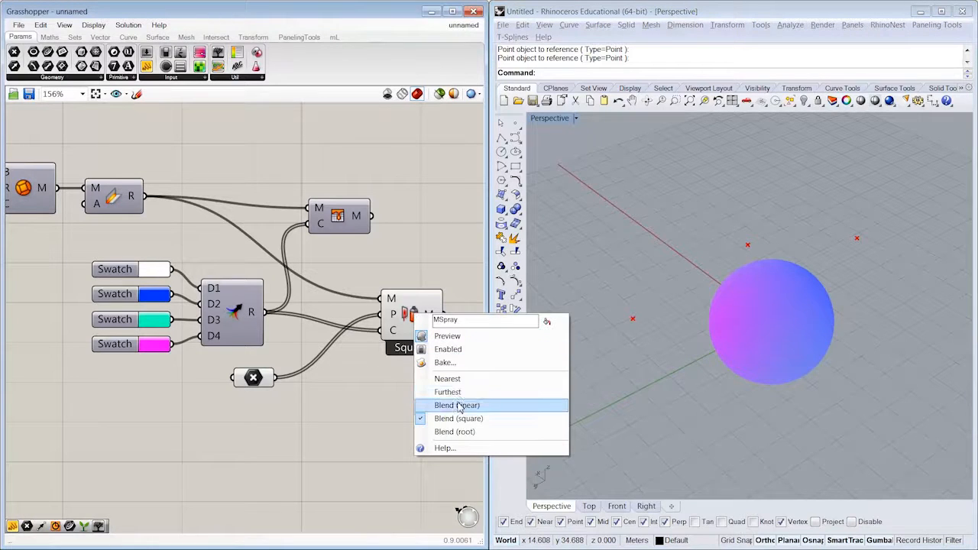
pyautogui.click(447, 379)
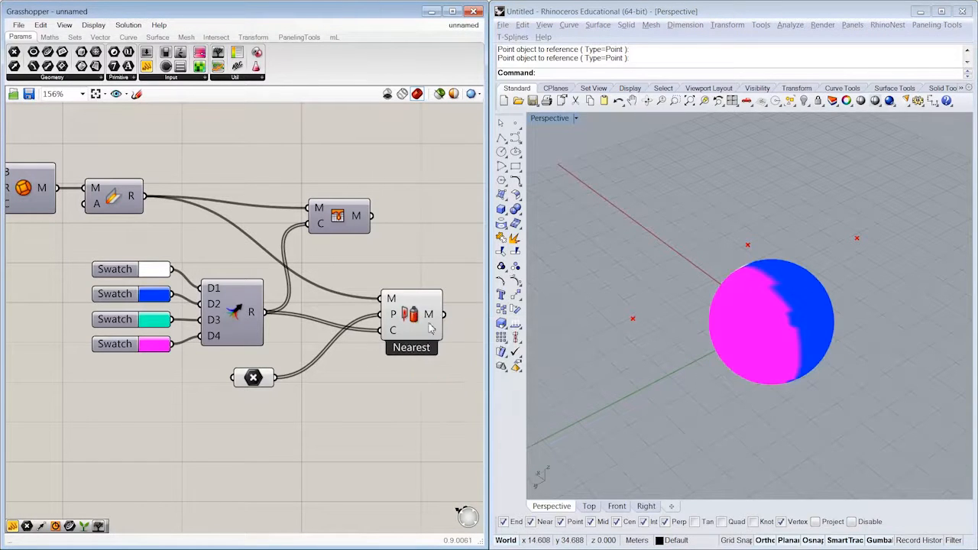
pyautogui.rightClick(411, 313)
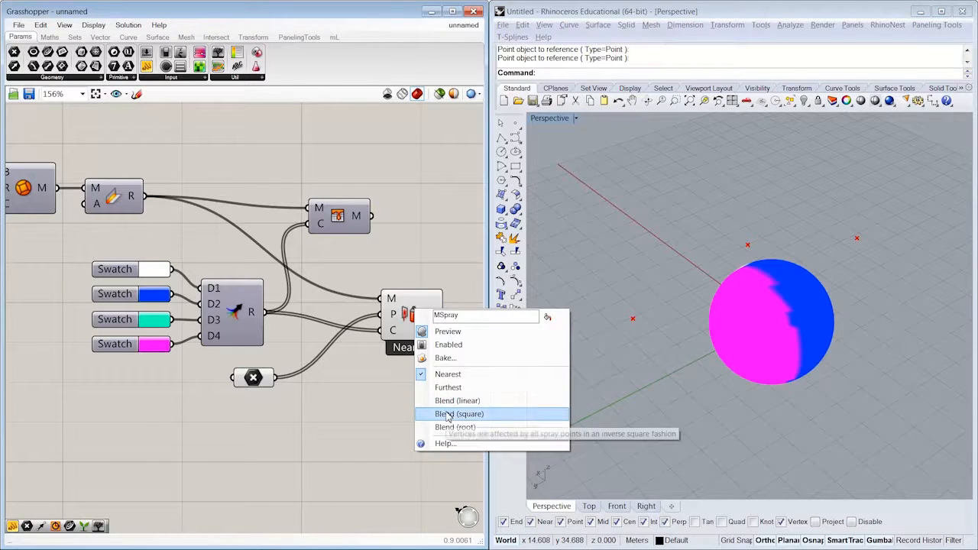
pyautogui.click(459, 413)
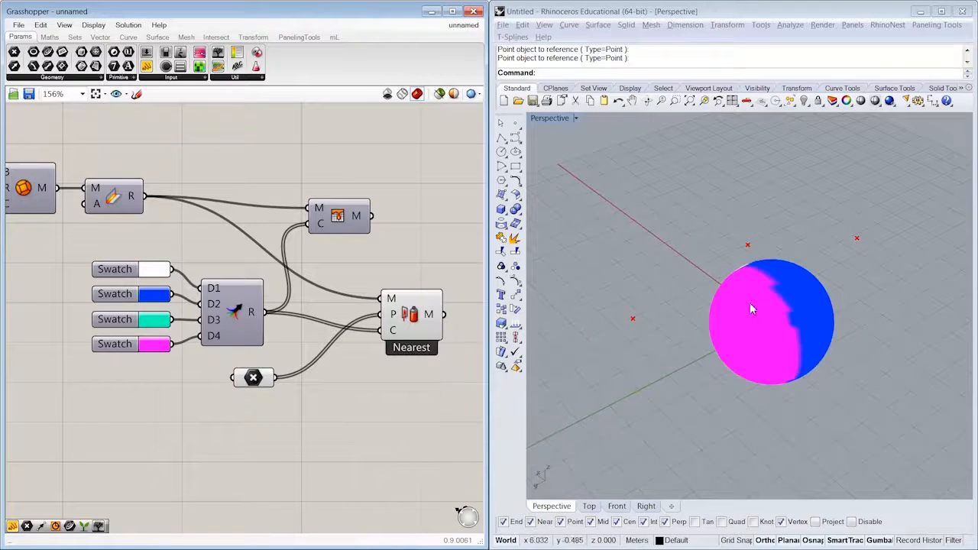
pyautogui.moveTo(751, 309); pyautogui.dragTo(859, 180)
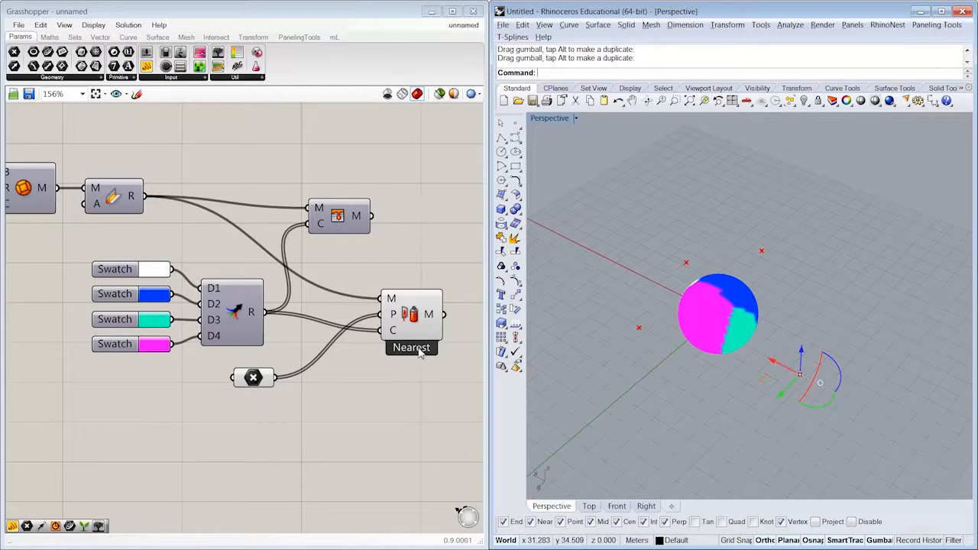
# - Try Blend (linear), then settle on Nearest for hard-edged magenta, blue and teal patches
pyautogui.rightClick(411, 346)
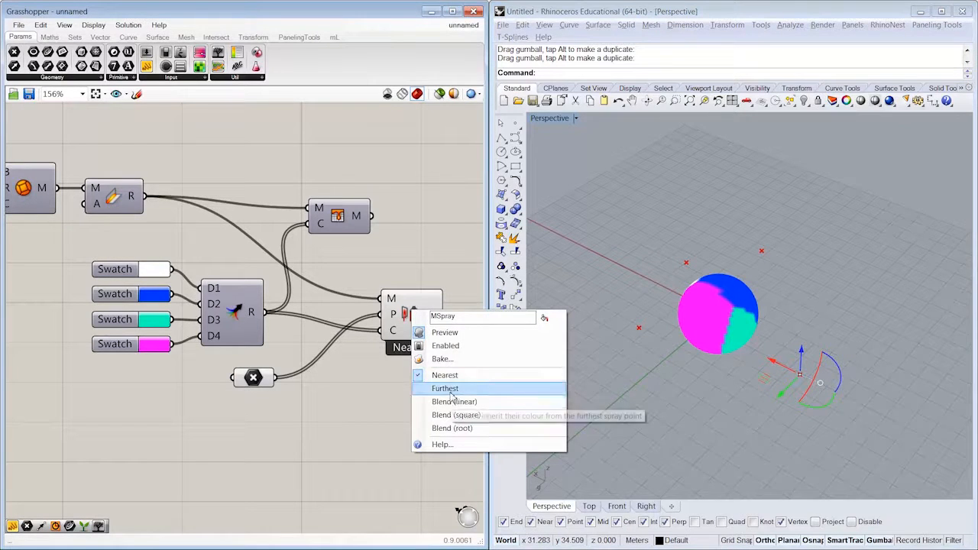
pyautogui.click(449, 402)
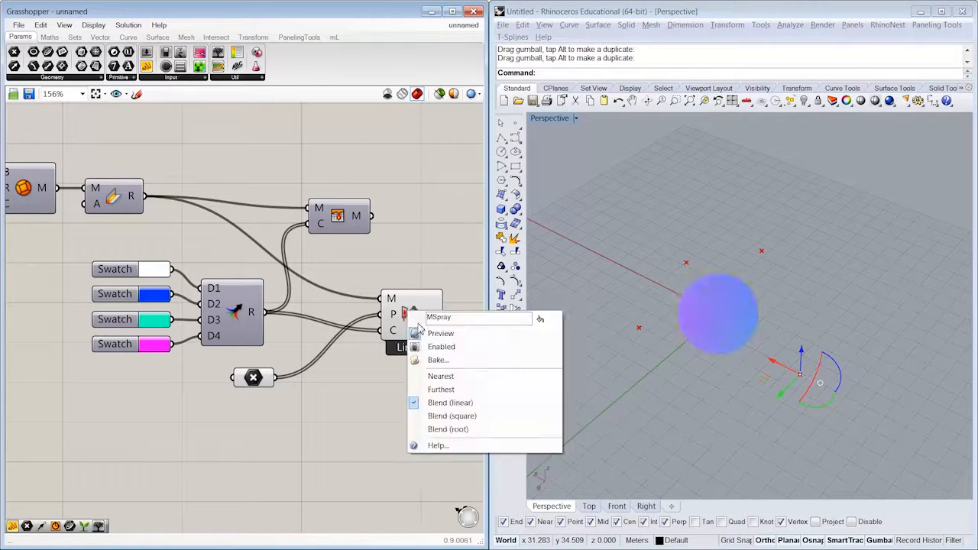
pyautogui.click(440, 375)
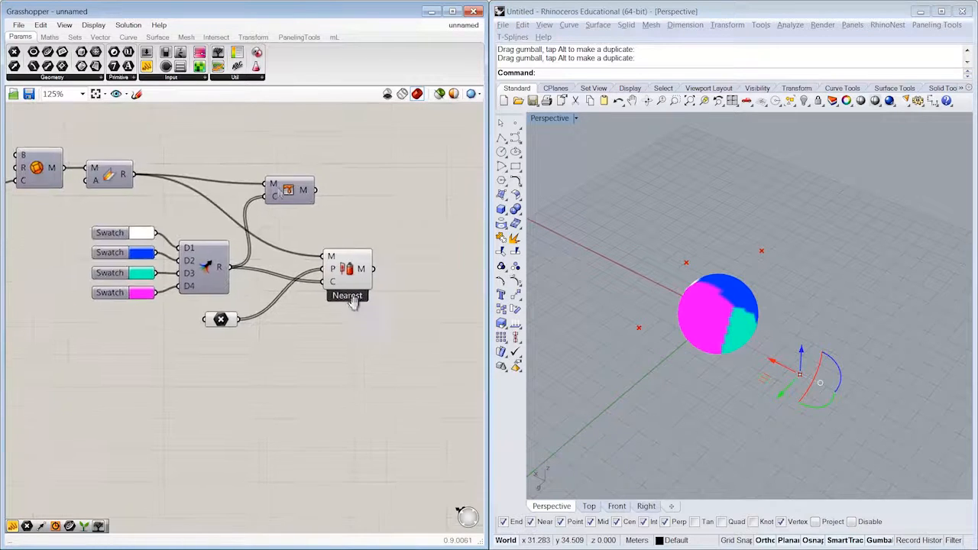
# - Add Blur Mesh after Mesh Spray with an Iterations slider at 10, then lower it to compare smoothing
pyautogui.click(185, 37)
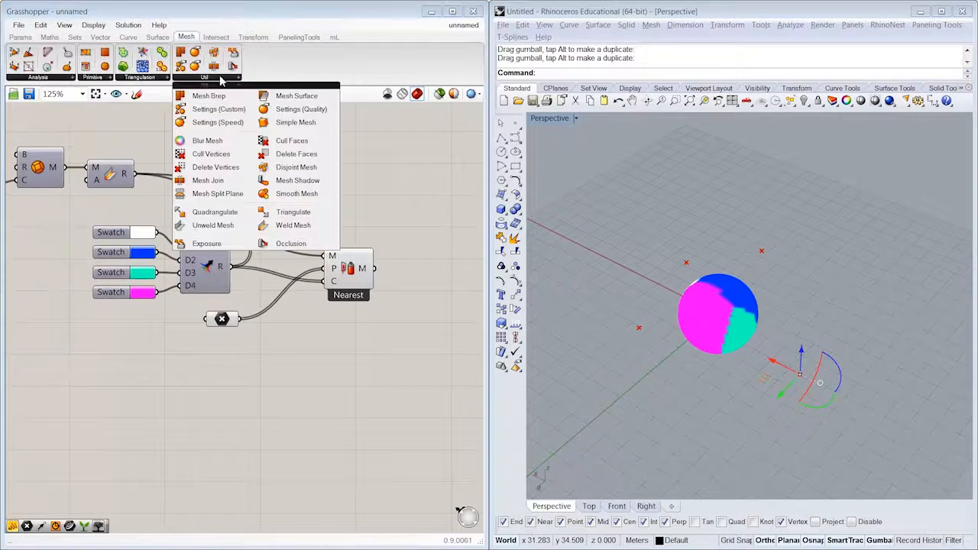
pyautogui.moveTo(208, 141)
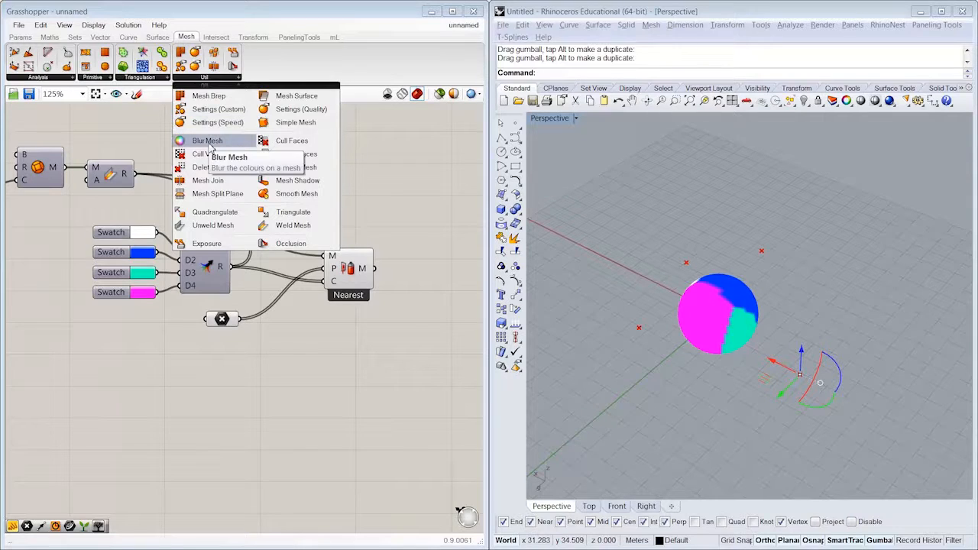
pyautogui.click(207, 141)
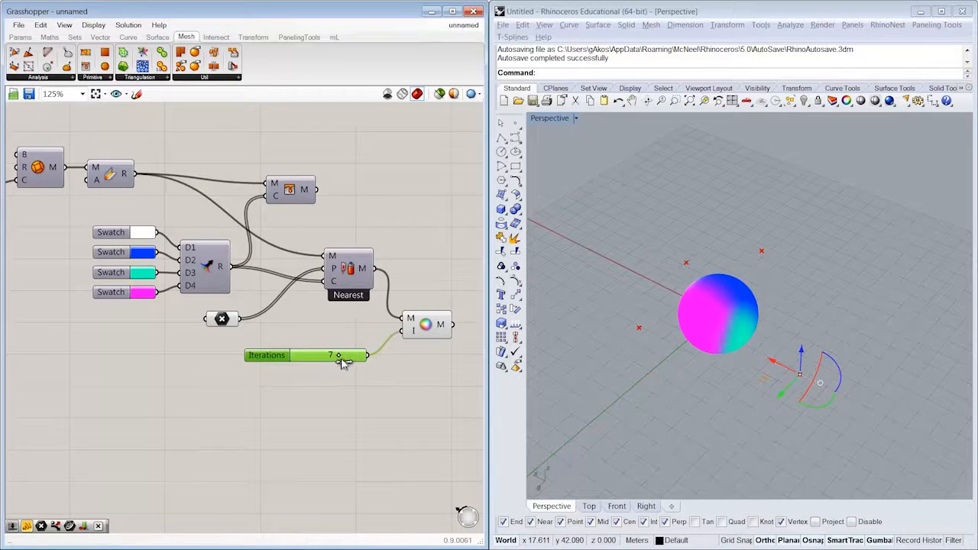
pyautogui.moveTo(339, 359); pyautogui.dragTo(296, 355)
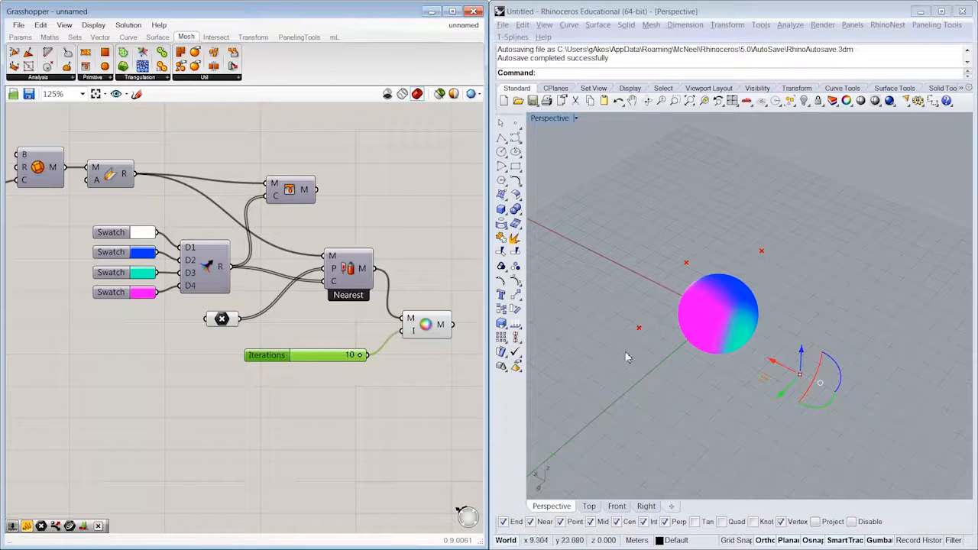
pyautogui.moveTo(718, 313); pyautogui.dragTo(733, 351)
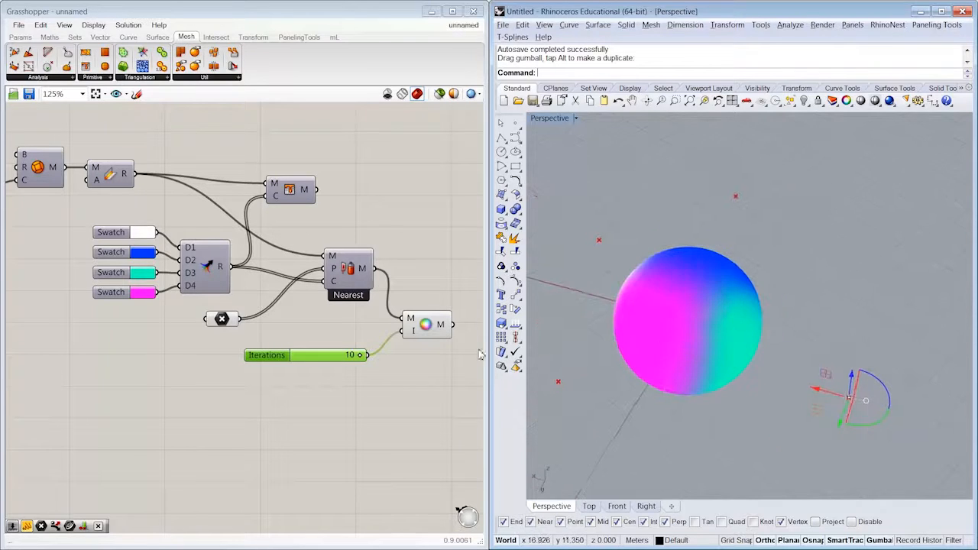
pyautogui.moveTo(359, 355); pyautogui.dragTo(312, 355)
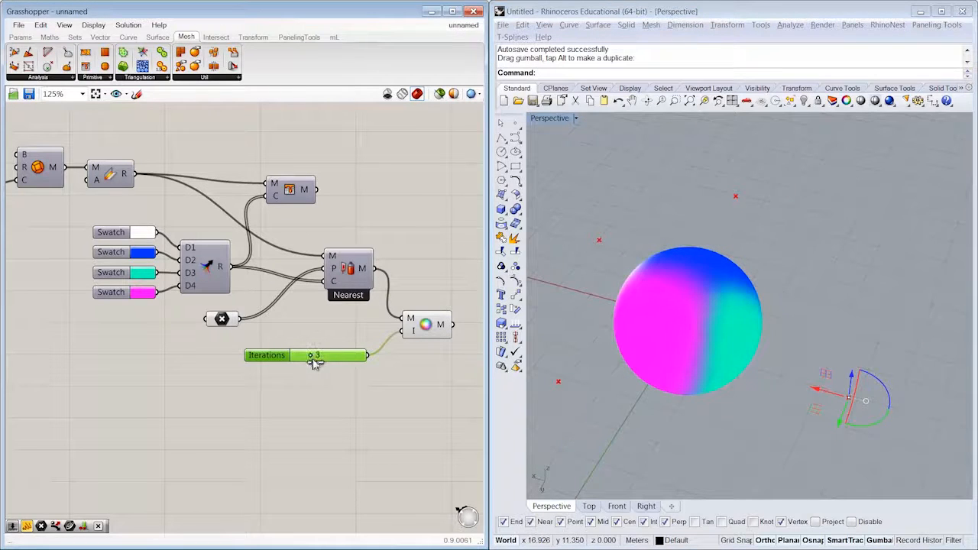